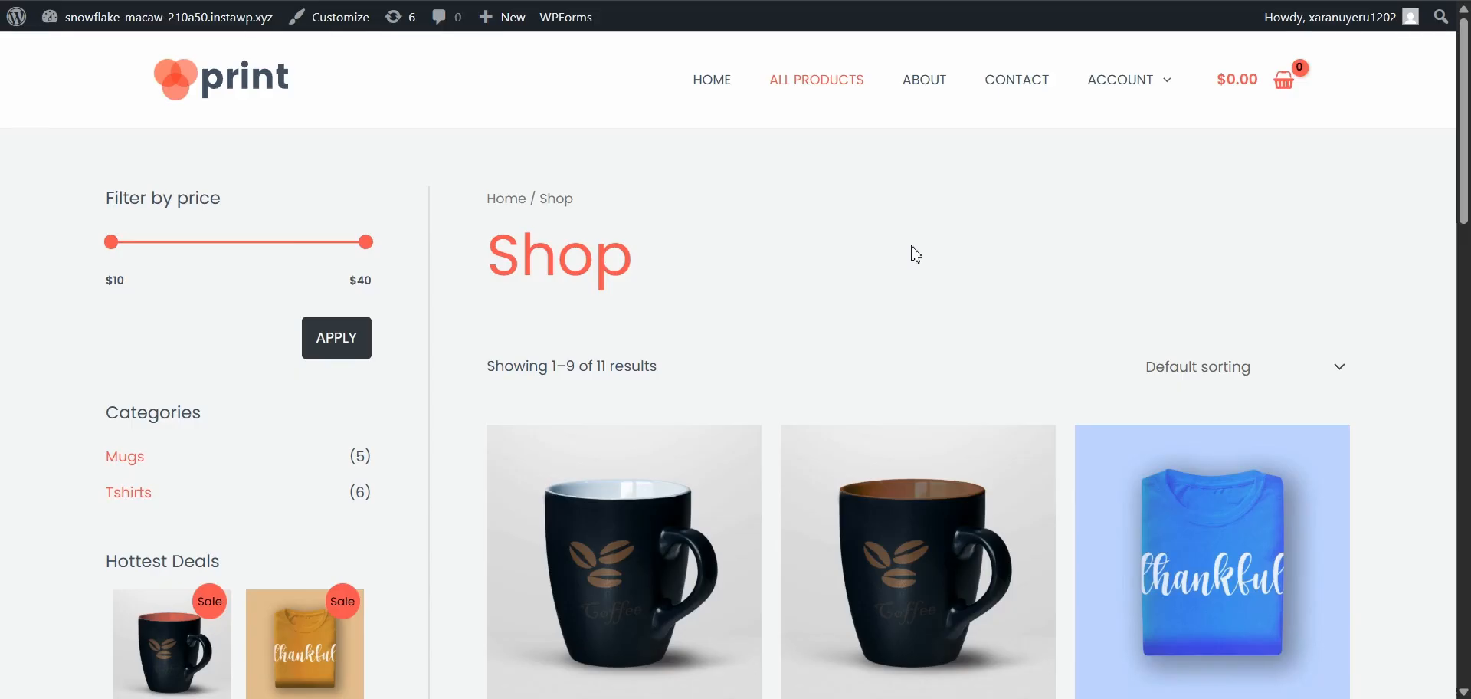
- Browse the store's home page and the shop page listing all products
{"action": "left_click", "coordinate": [711, 80]}
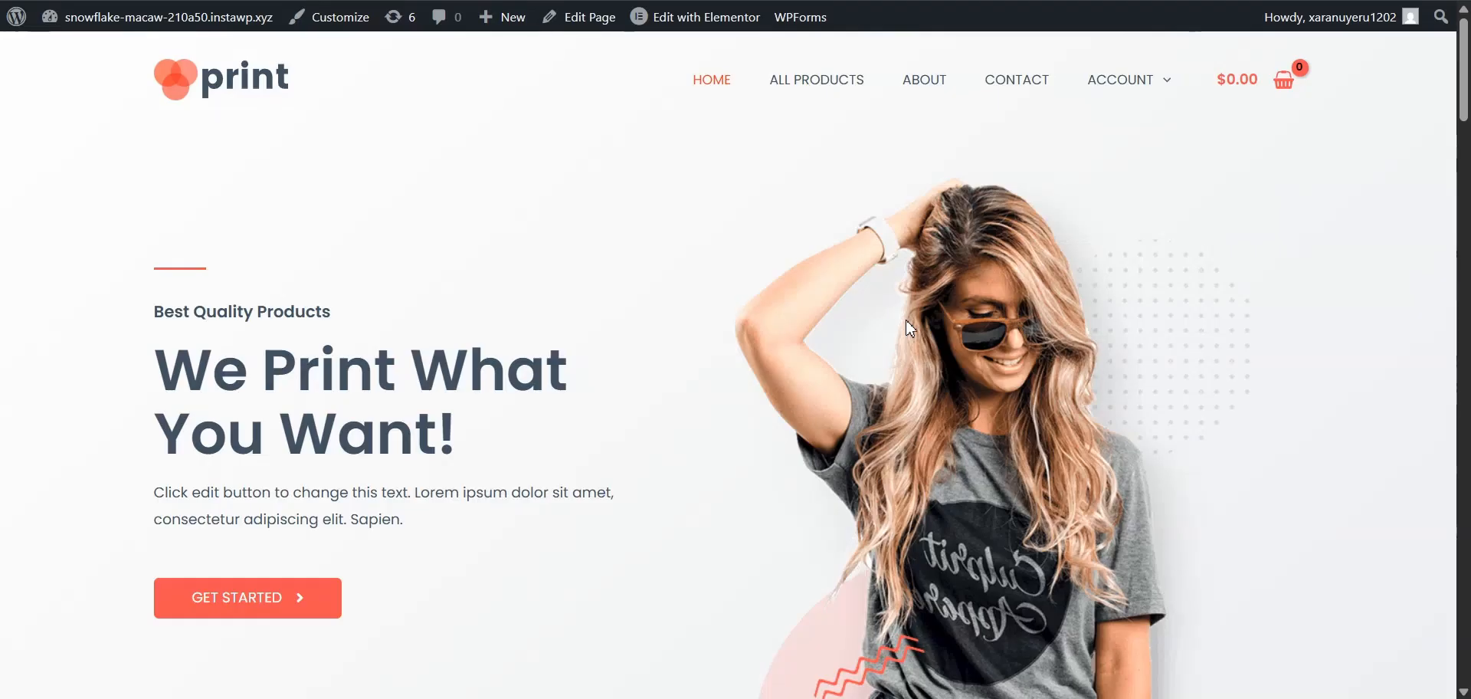
{"action": "scroll", "scroll_direction": "down", "scroll_amount": 3}
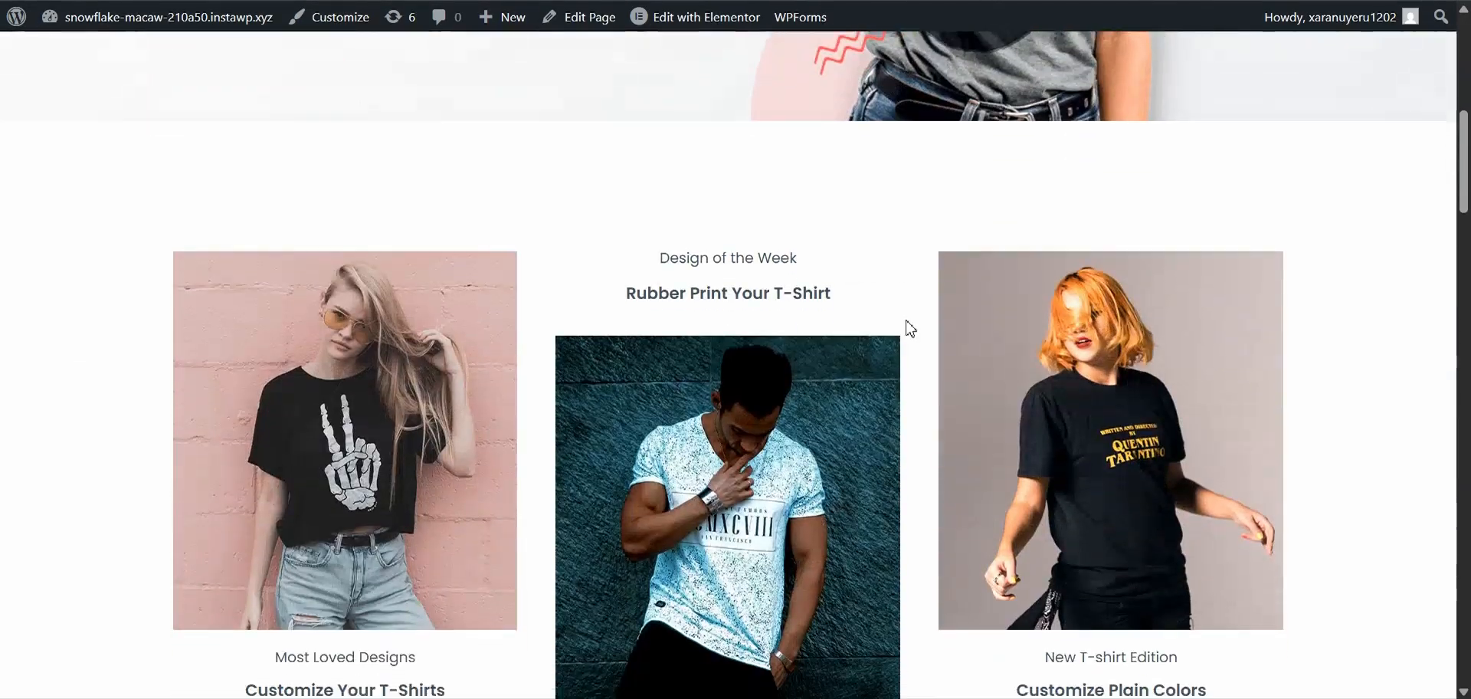
{"action": "scroll", "scroll_direction": "down", "scroll_amount": 3}
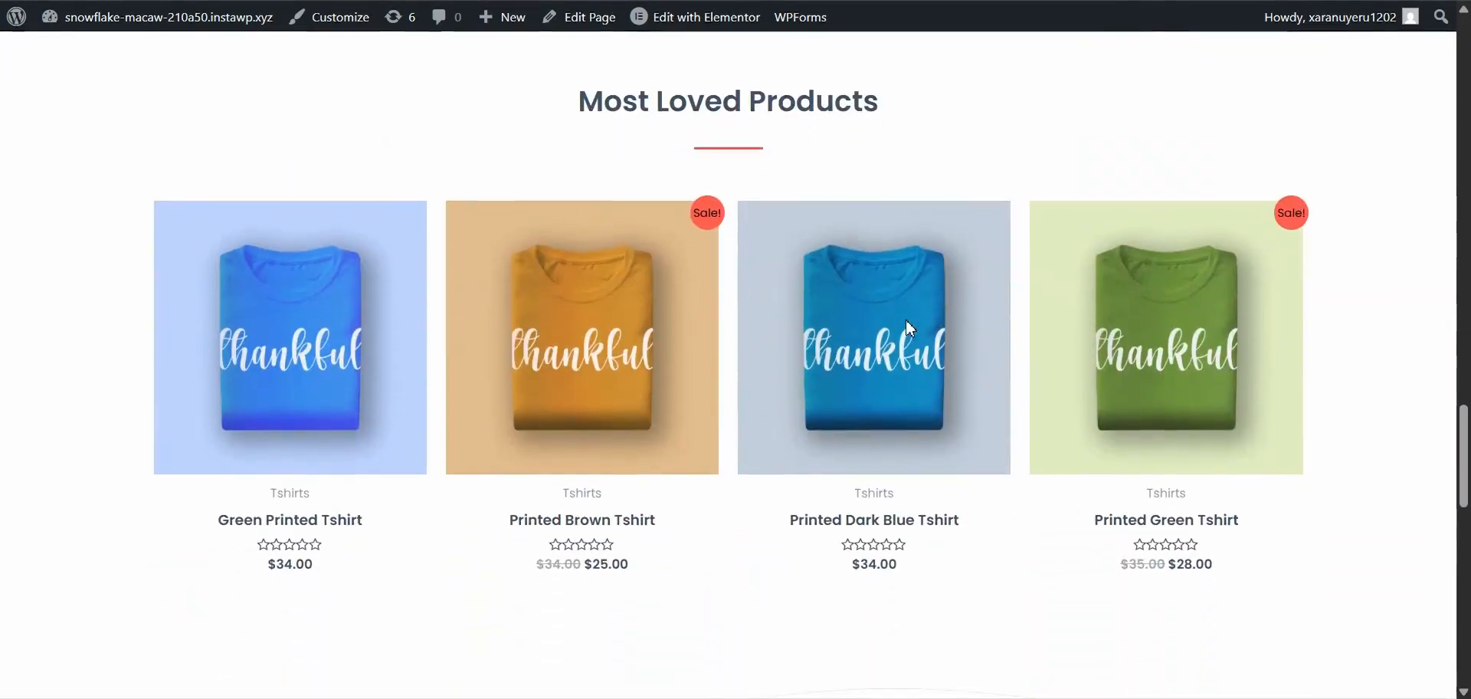
{"action": "scroll", "scroll_direction": "down", "scroll_amount": 3}
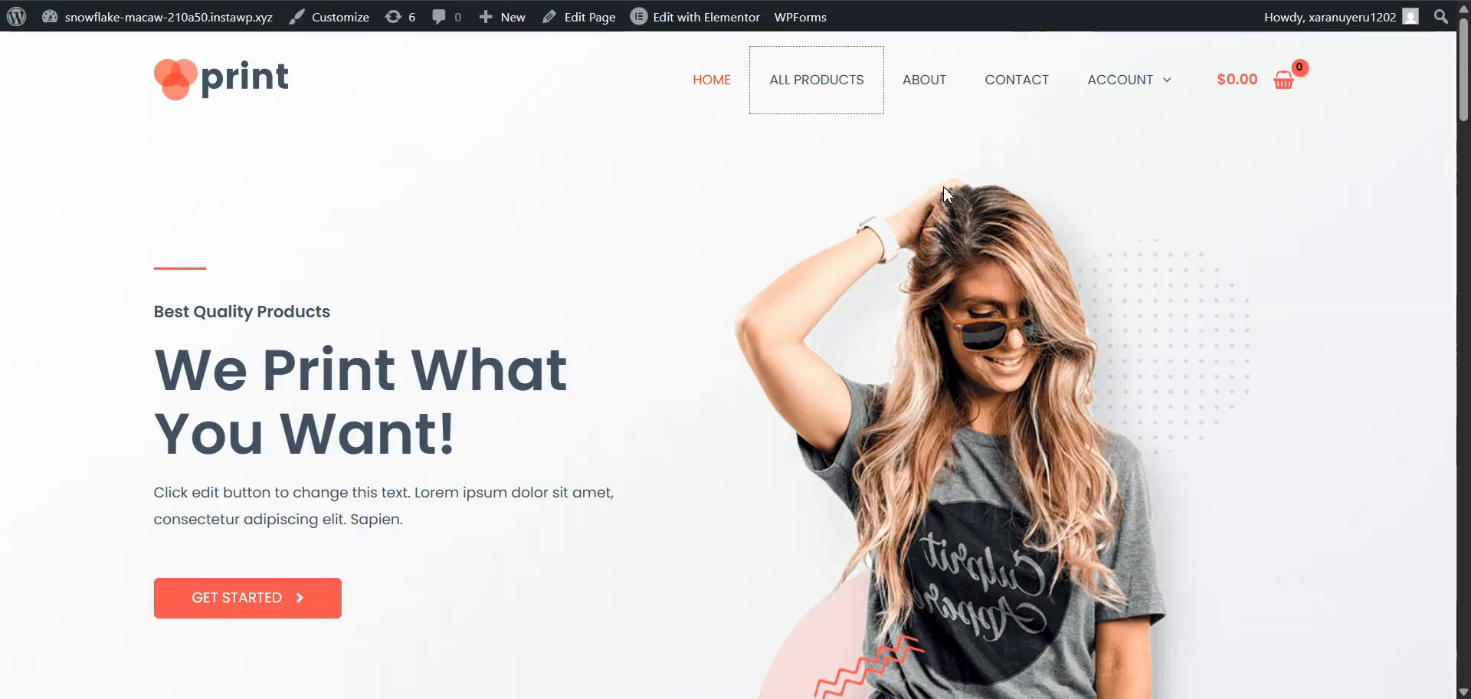
{"action": "left_click", "coordinate": [815, 80]}
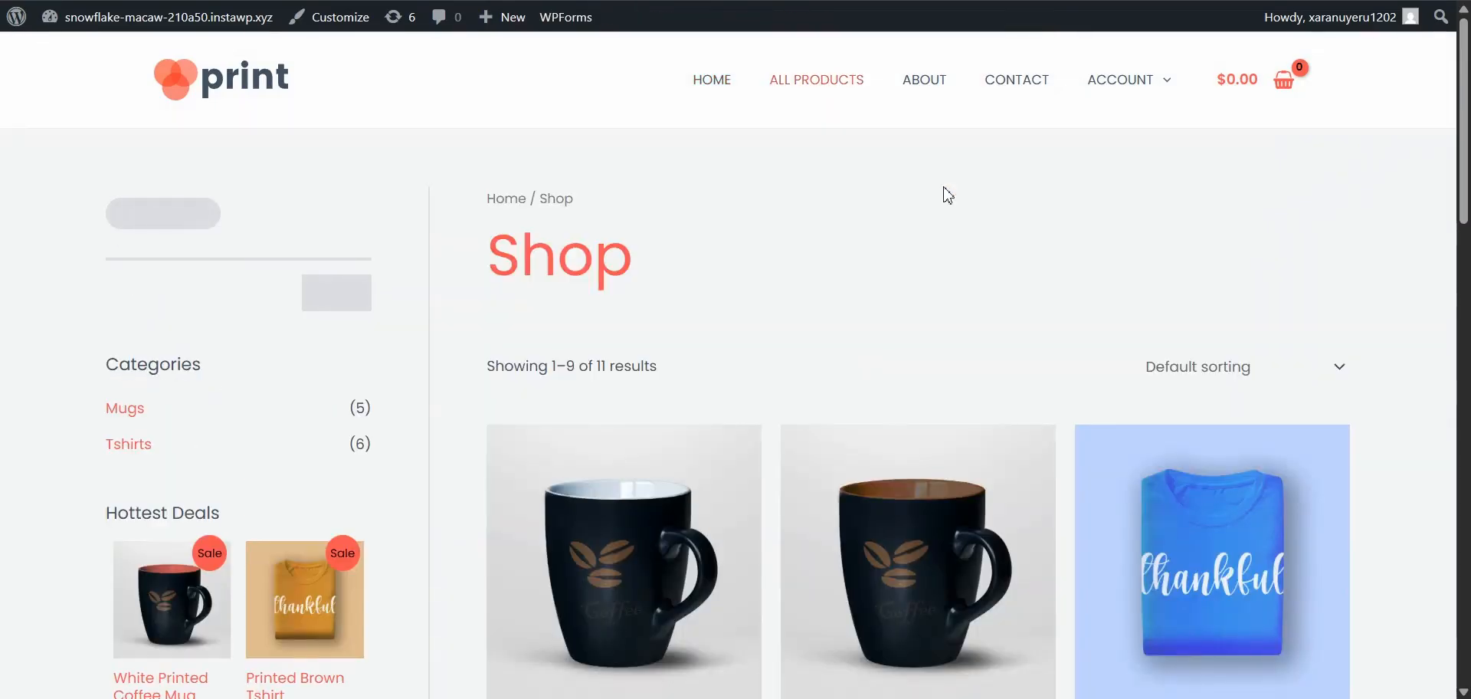
{"action": "scroll", "scroll_direction": "down", "scroll_amount": 3}
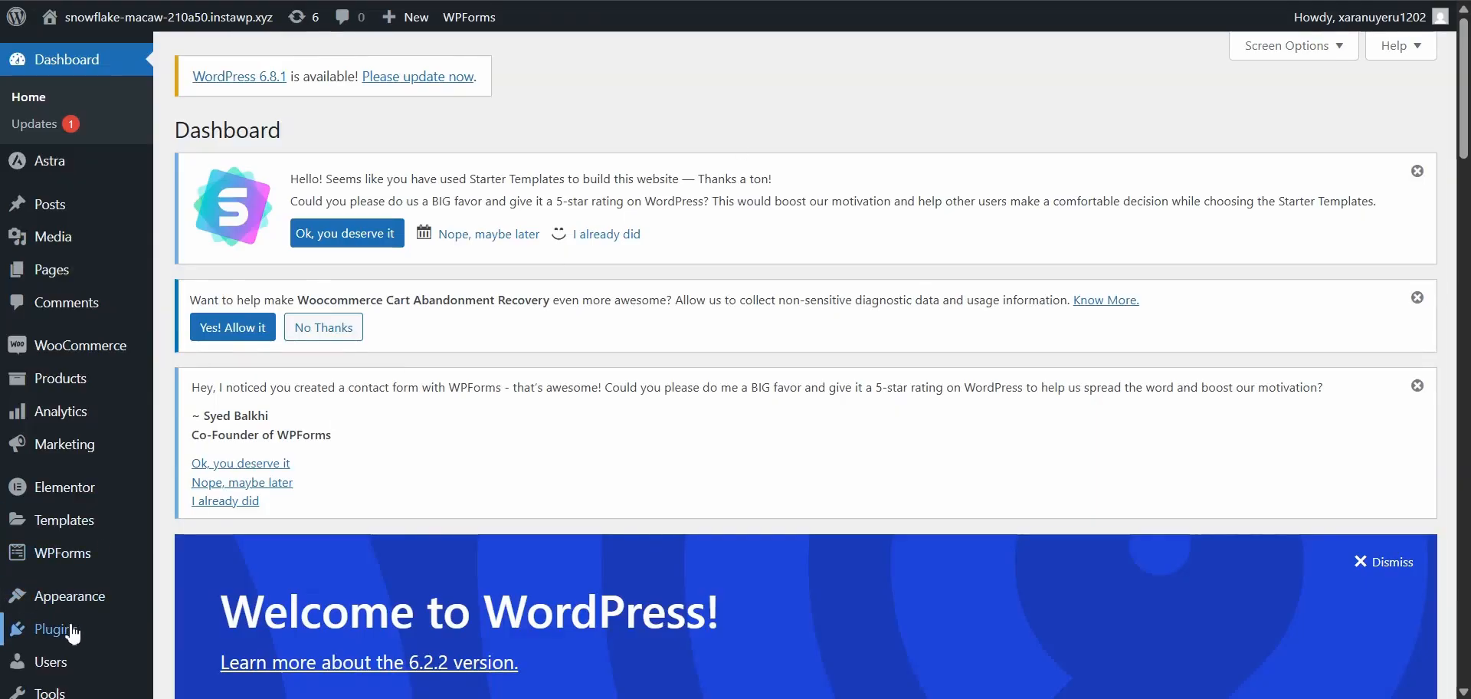
{"action": "mouse_move", "coordinate": [917, 226]}
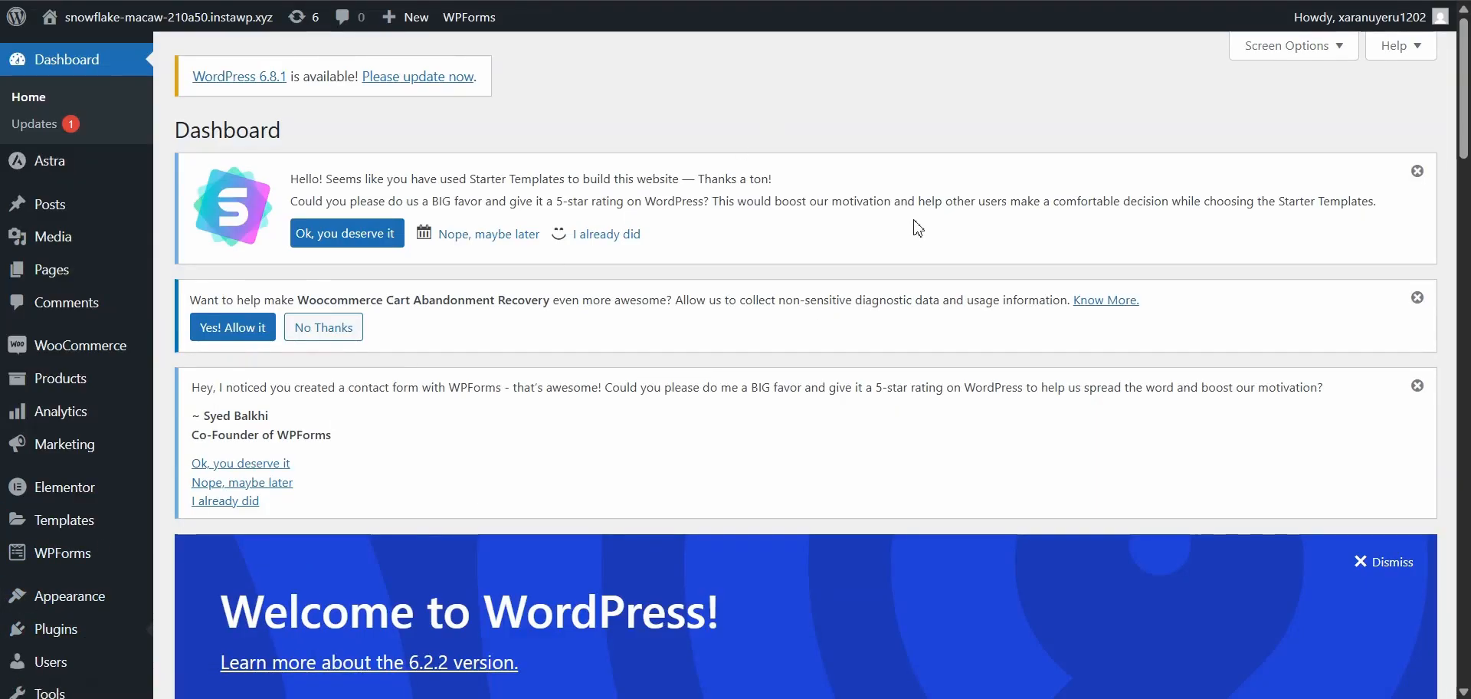
- Find Fast Fuzzy Search in Add New Plugins, install it and activate it
{"action": "left_click", "coordinate": [46, 623]}
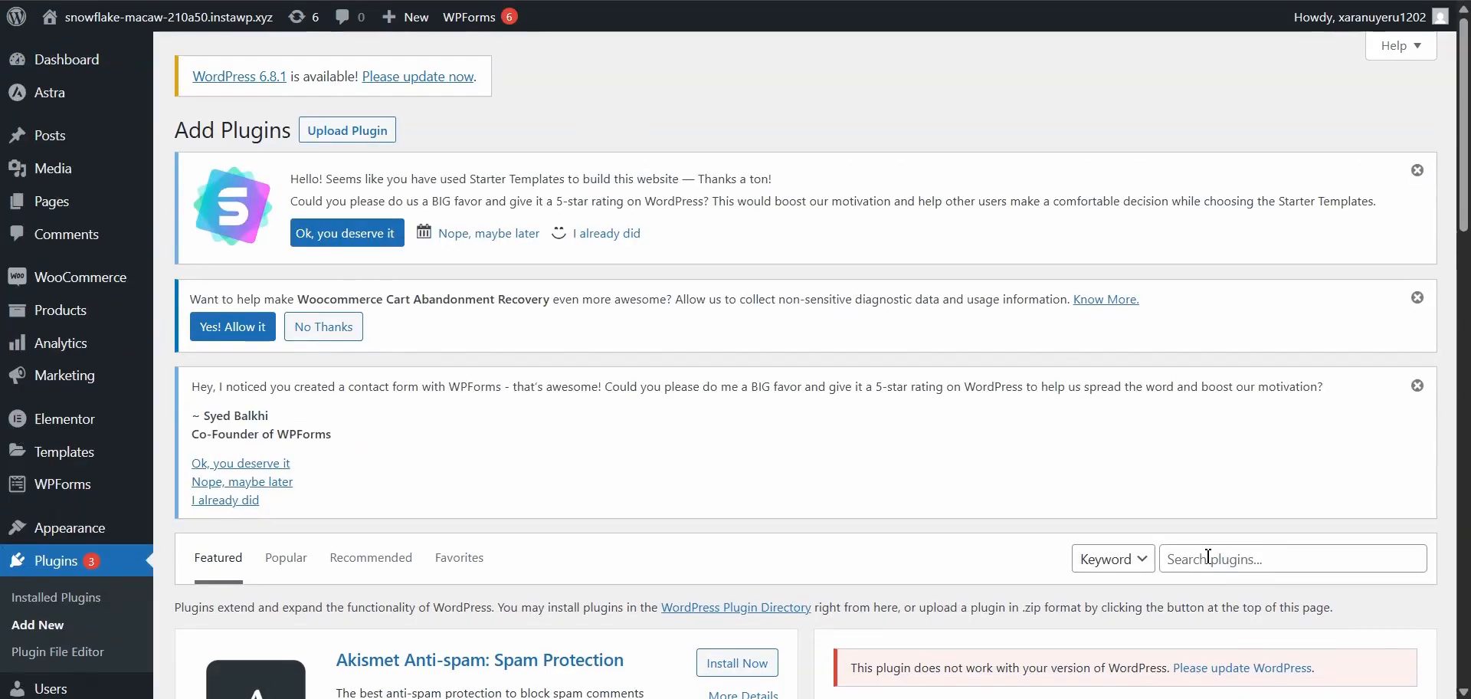
{"action": "scroll", "scroll_direction": "down", "scroll_amount": 3}
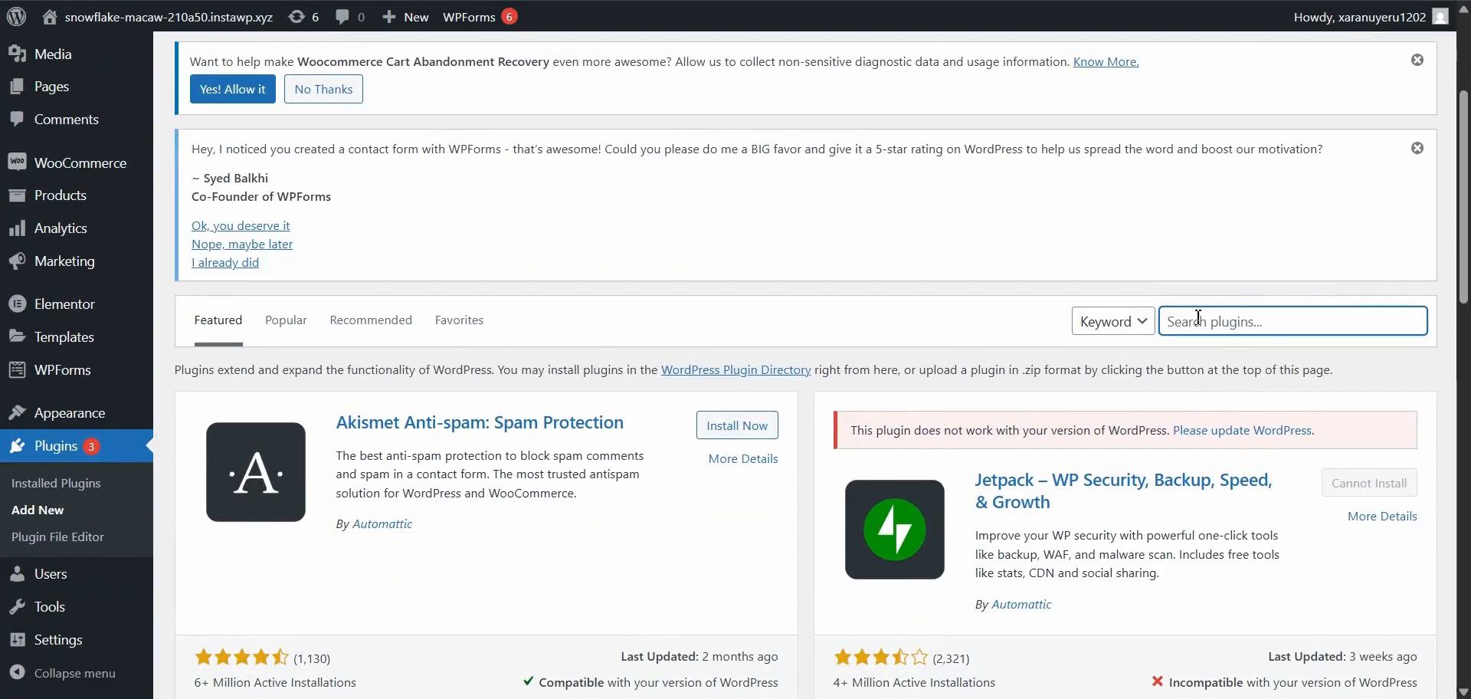
{"action": "type", "text": "fast s"}
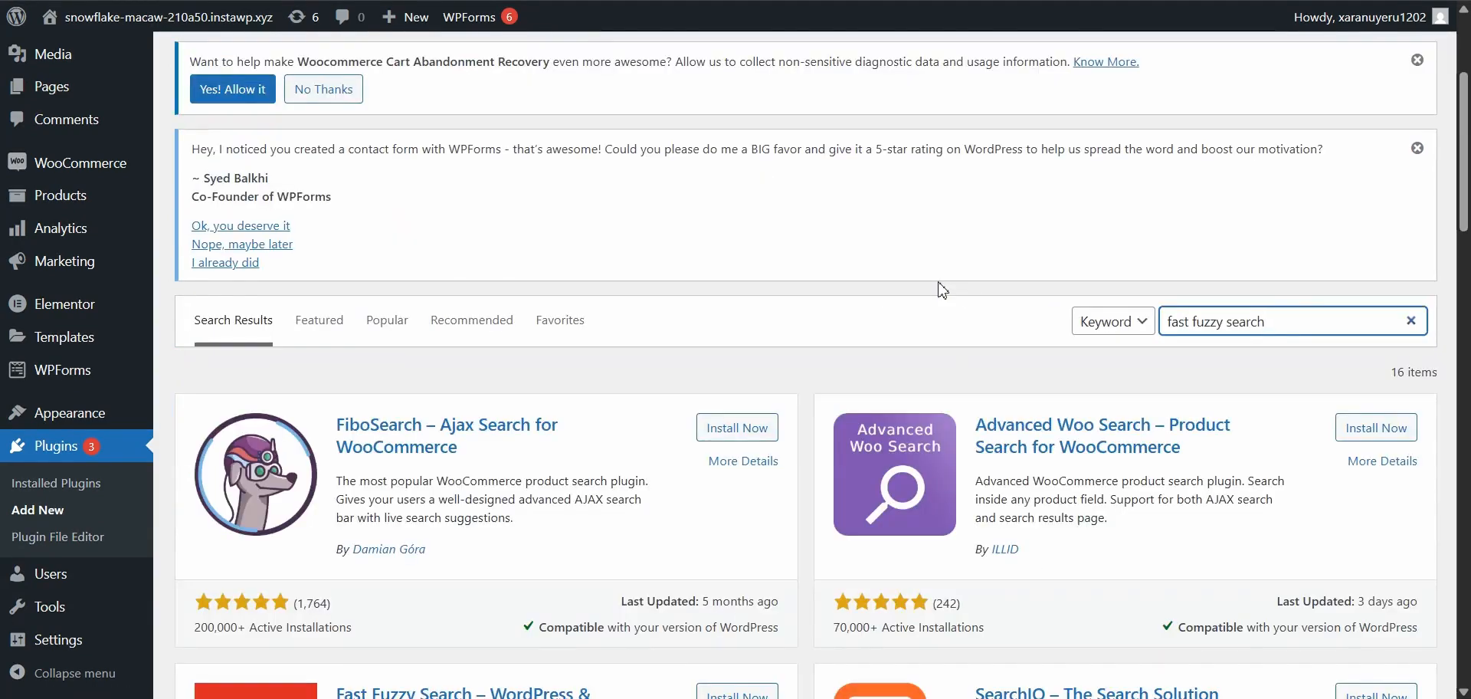
{"action": "scroll", "scroll_direction": "down", "scroll_amount": 3}
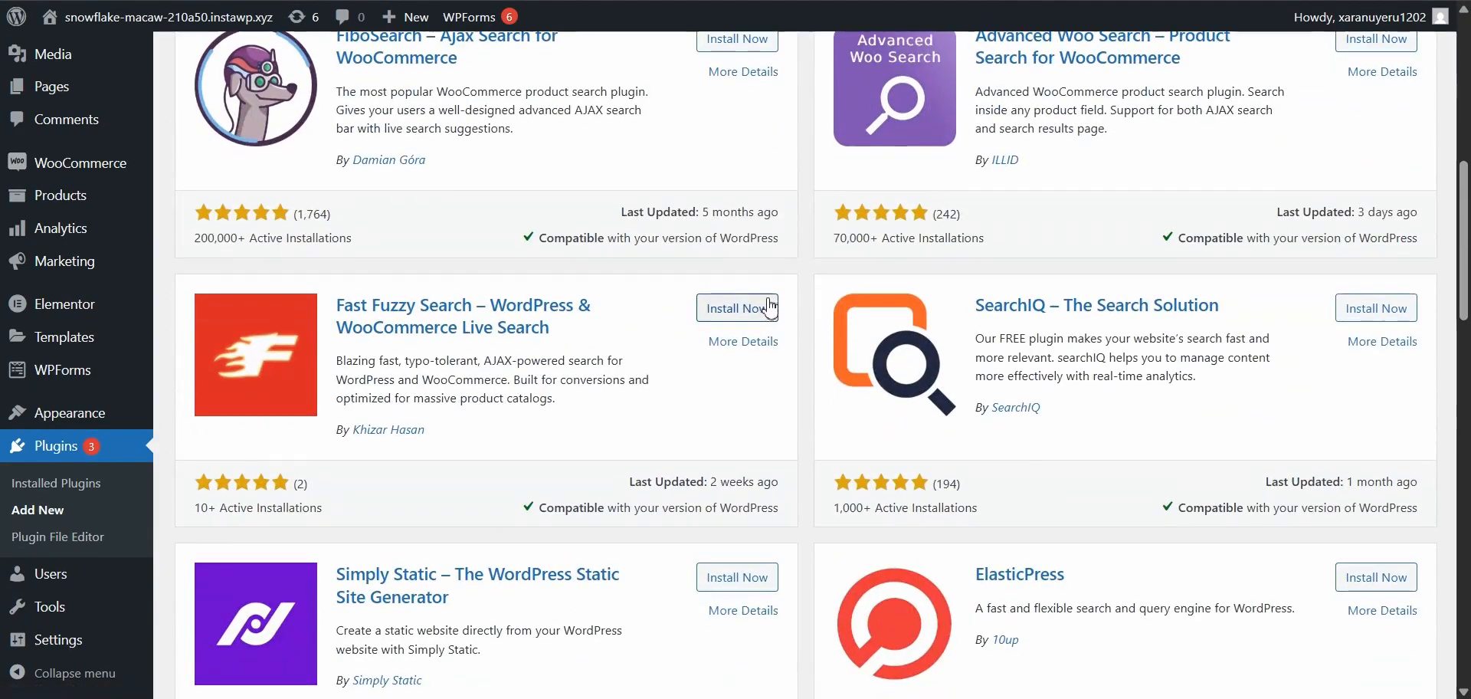
{"action": "left_click", "coordinate": [737, 308]}
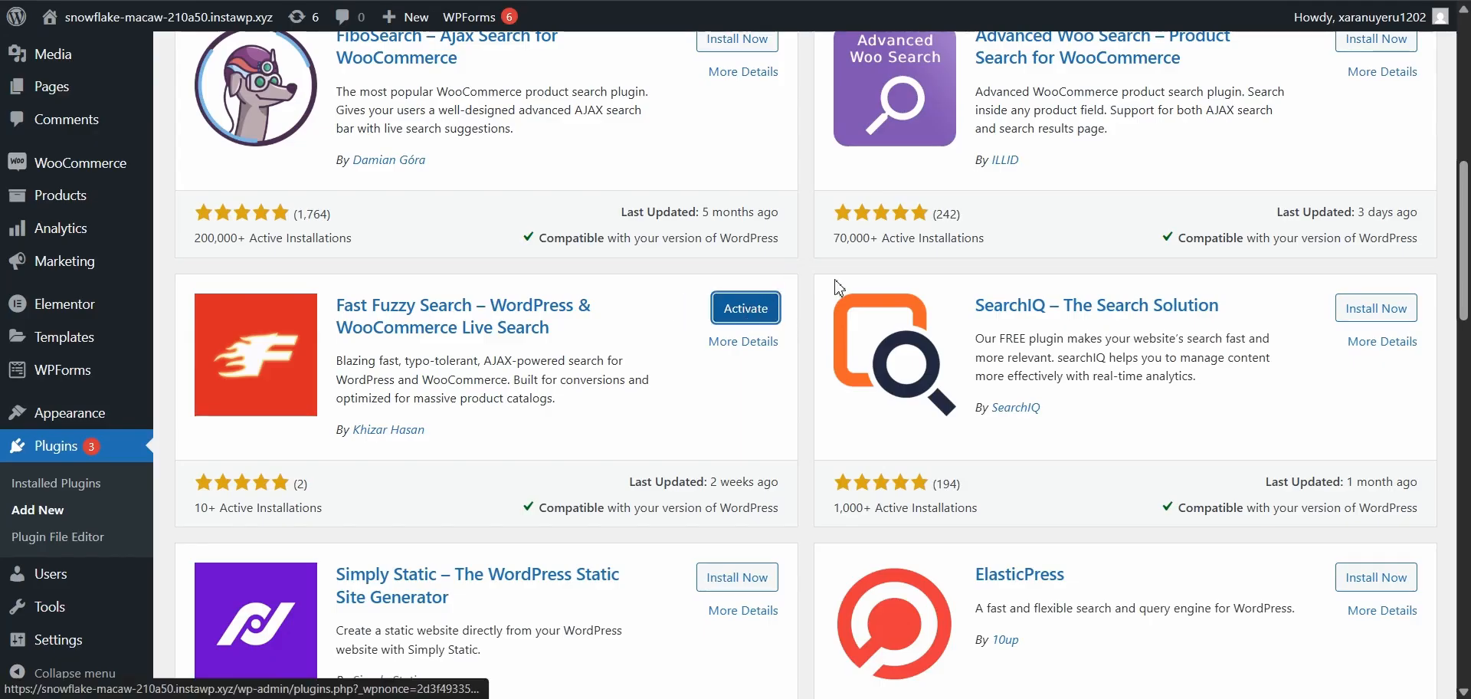
{"action": "left_click", "coordinate": [745, 307]}
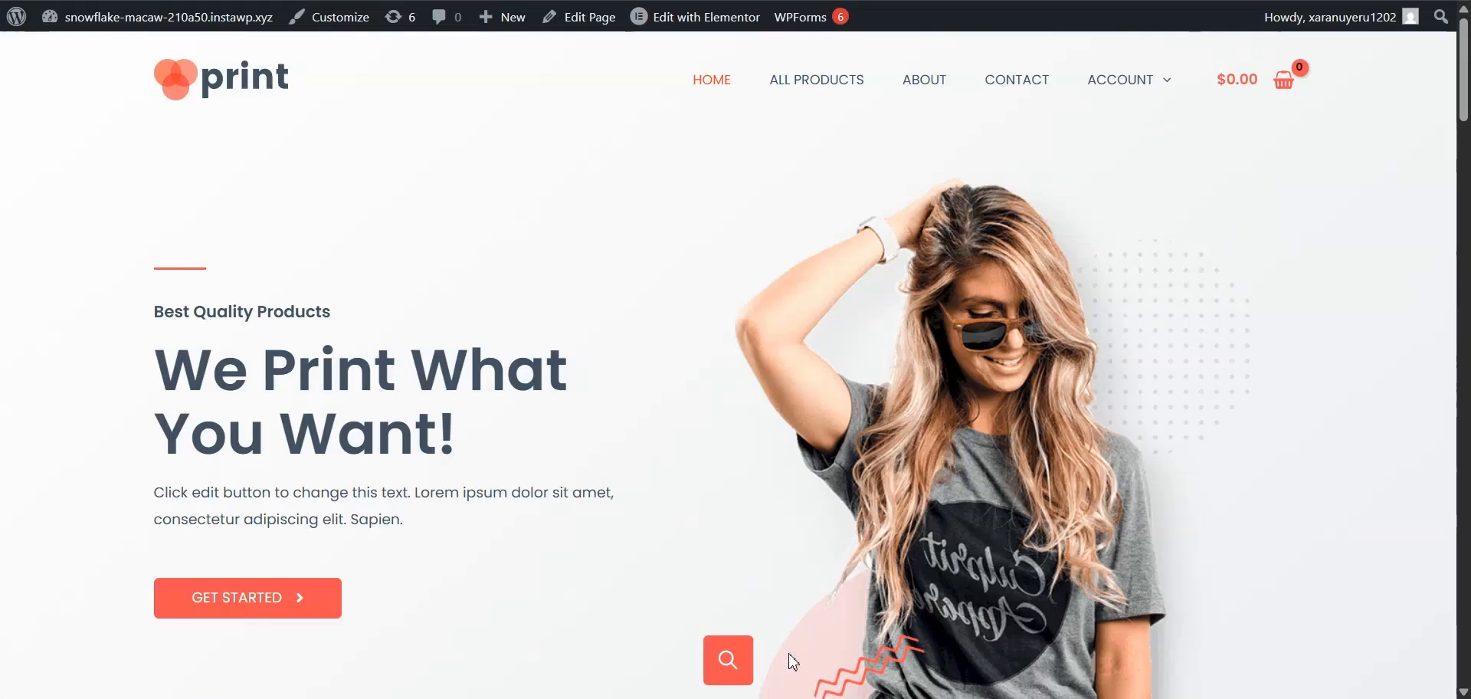
- Test the live search with 'printe' and 'blue tshirt', then clear the query
{"action": "left_click", "coordinate": [726, 660]}
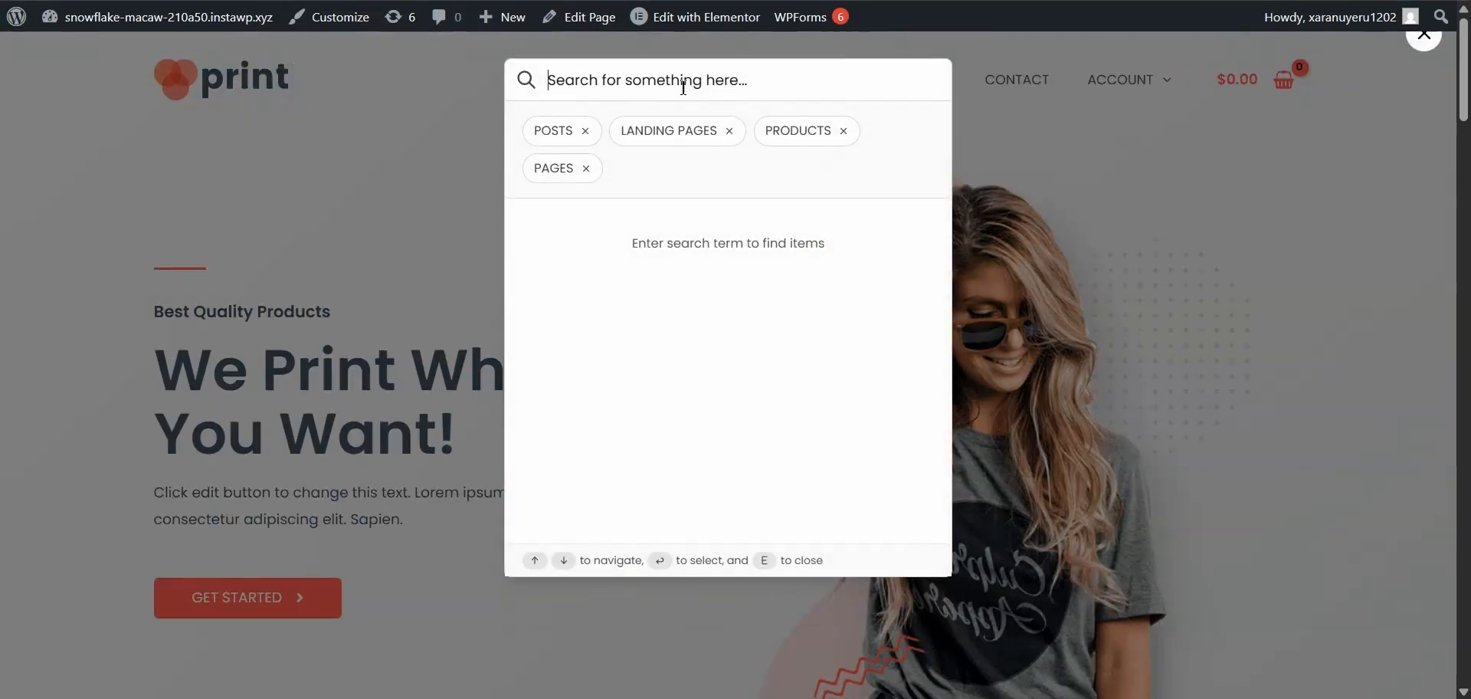
{"action": "type", "text": "printed shirt"}
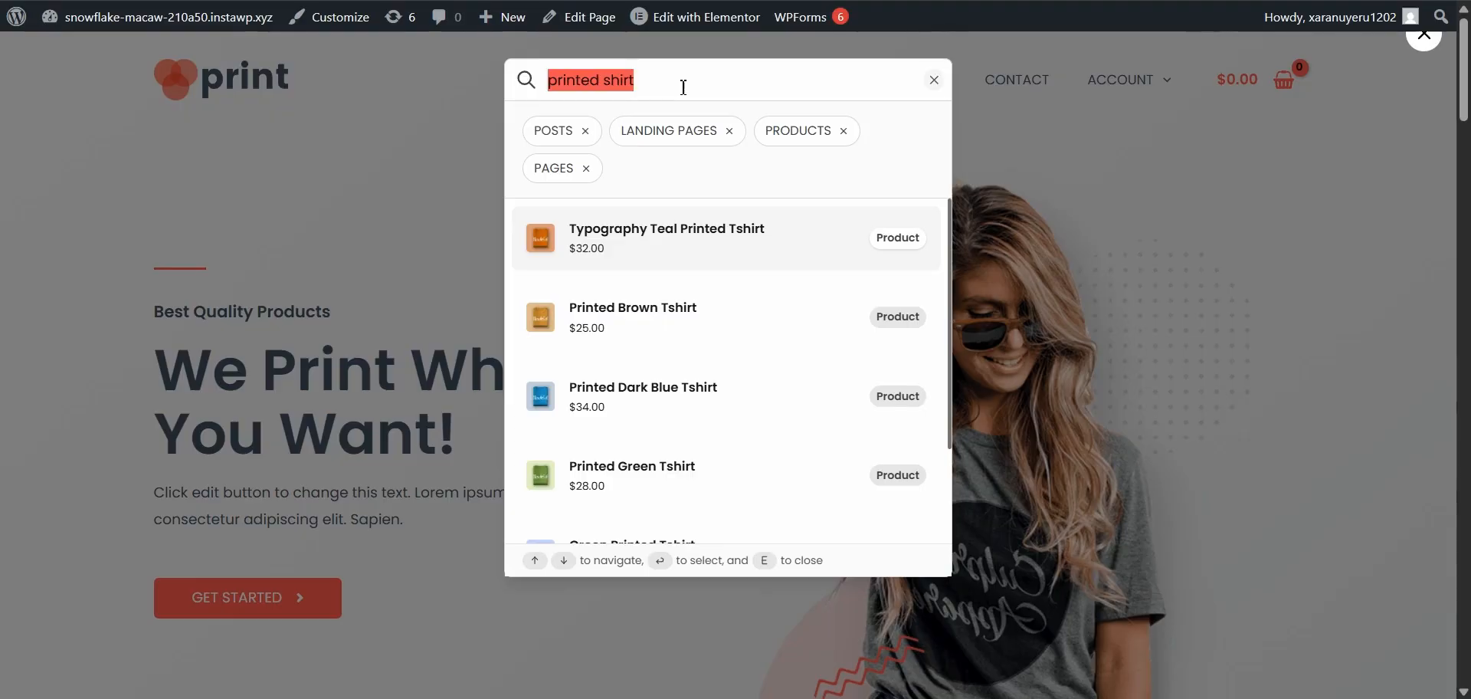
{"action": "type", "text": "blue"}
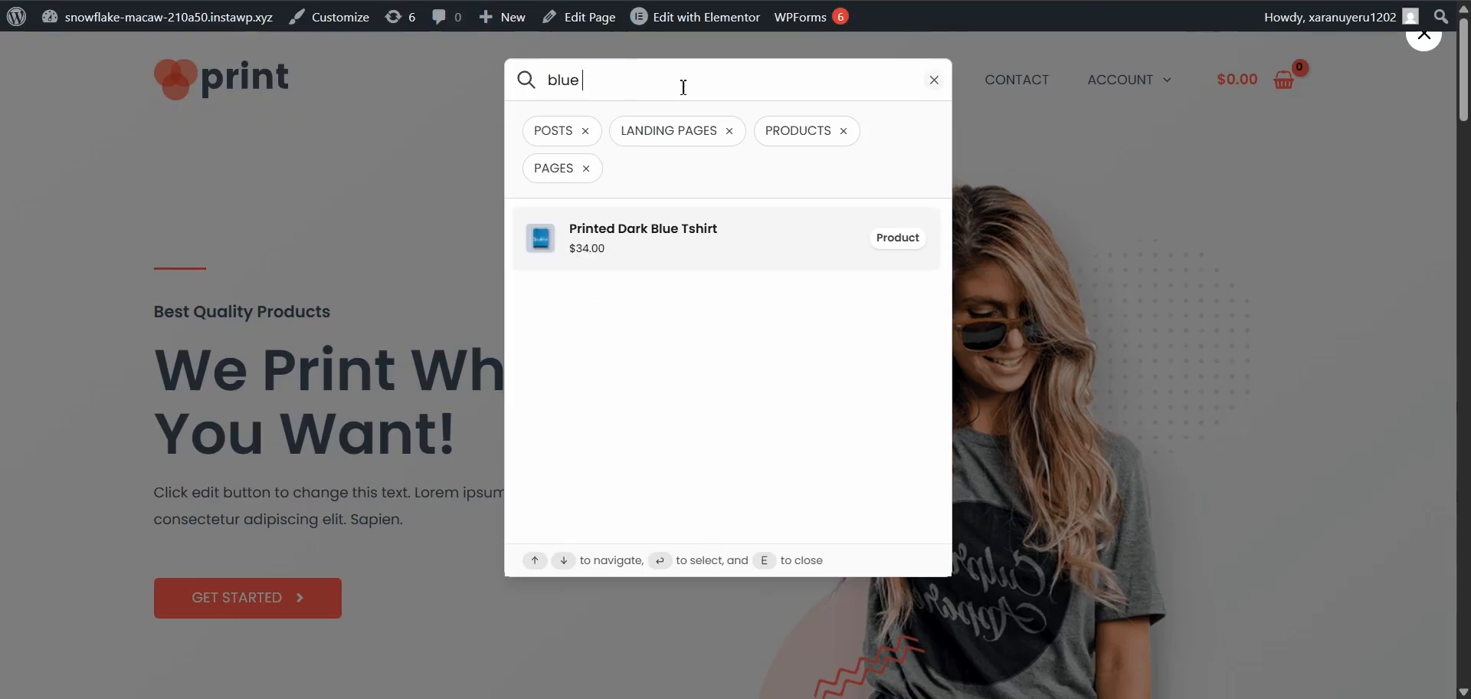
{"action": "type", "text": "tshirt"}
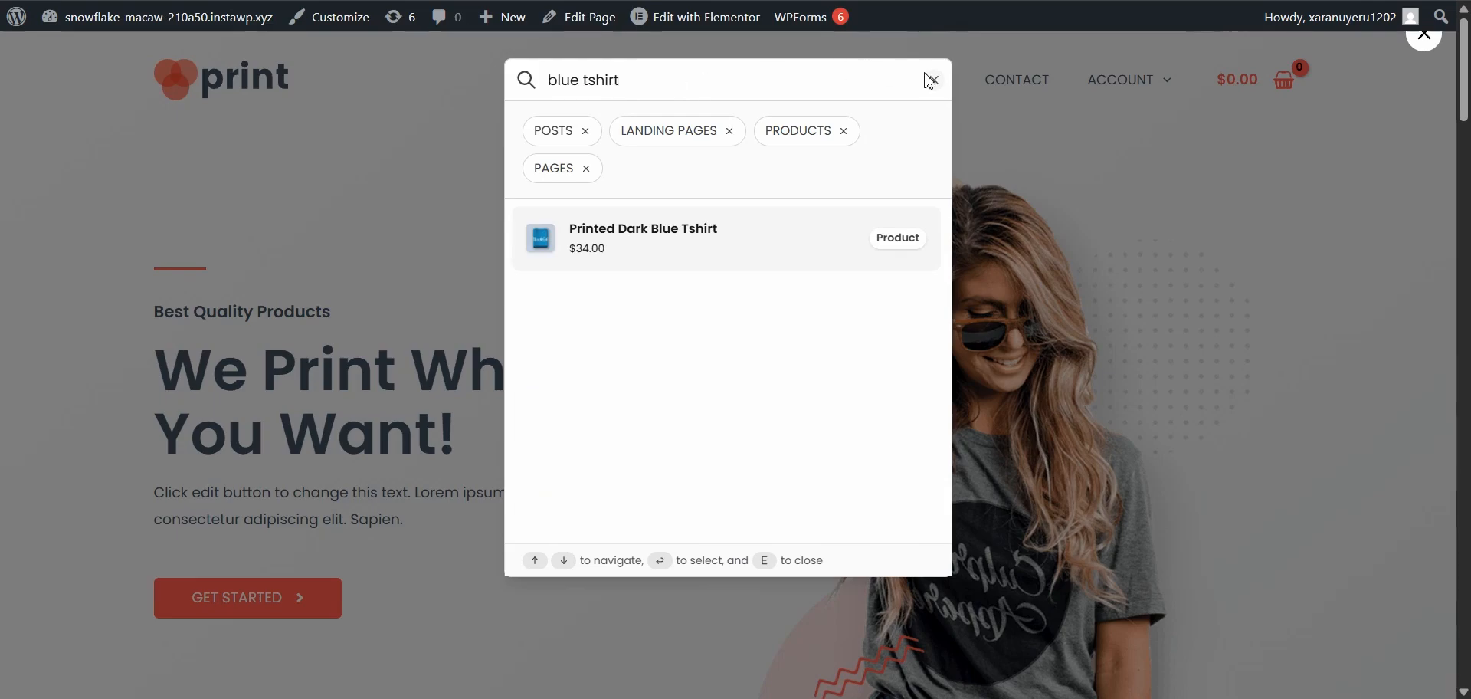
{"action": "left_click", "coordinate": [1422, 34]}
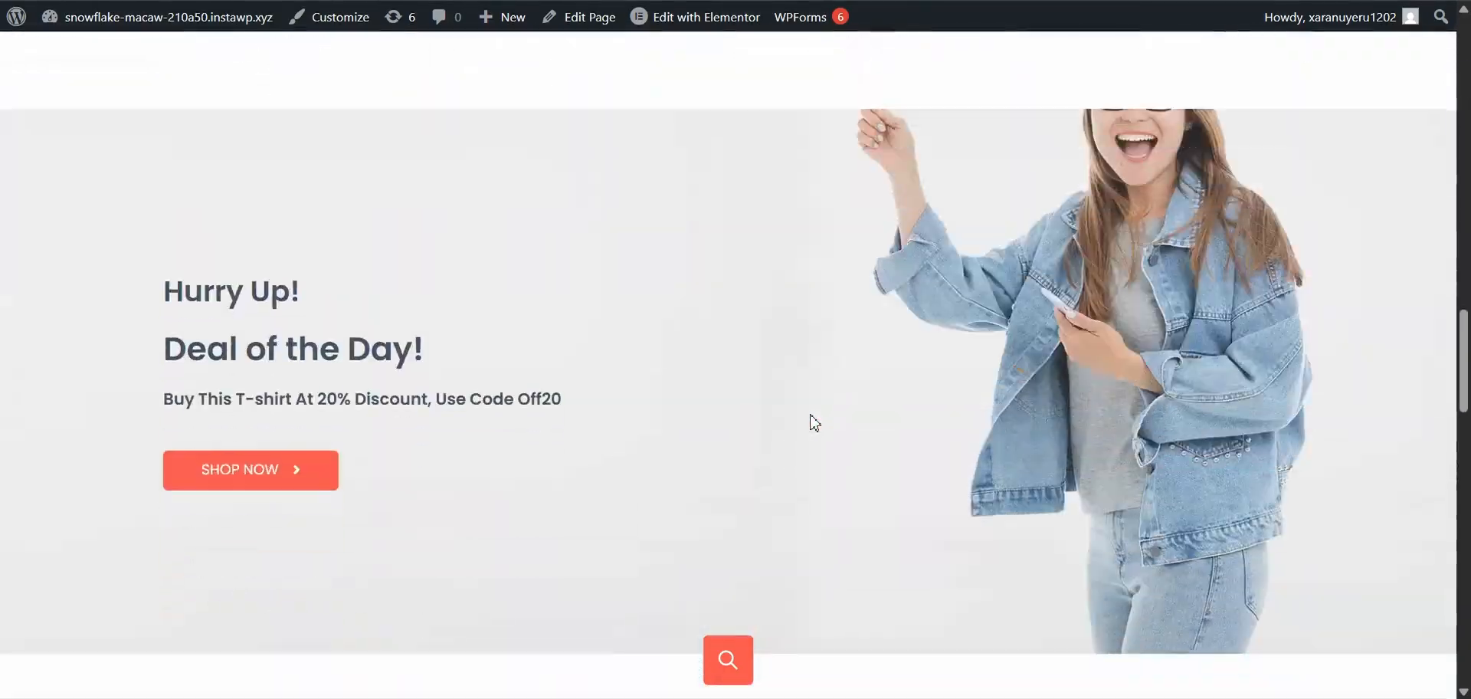
- Reopen the live search and try the queries 'pro' and 'pos'
{"action": "scroll", "scroll_direction": "down", "scroll_amount": 3}
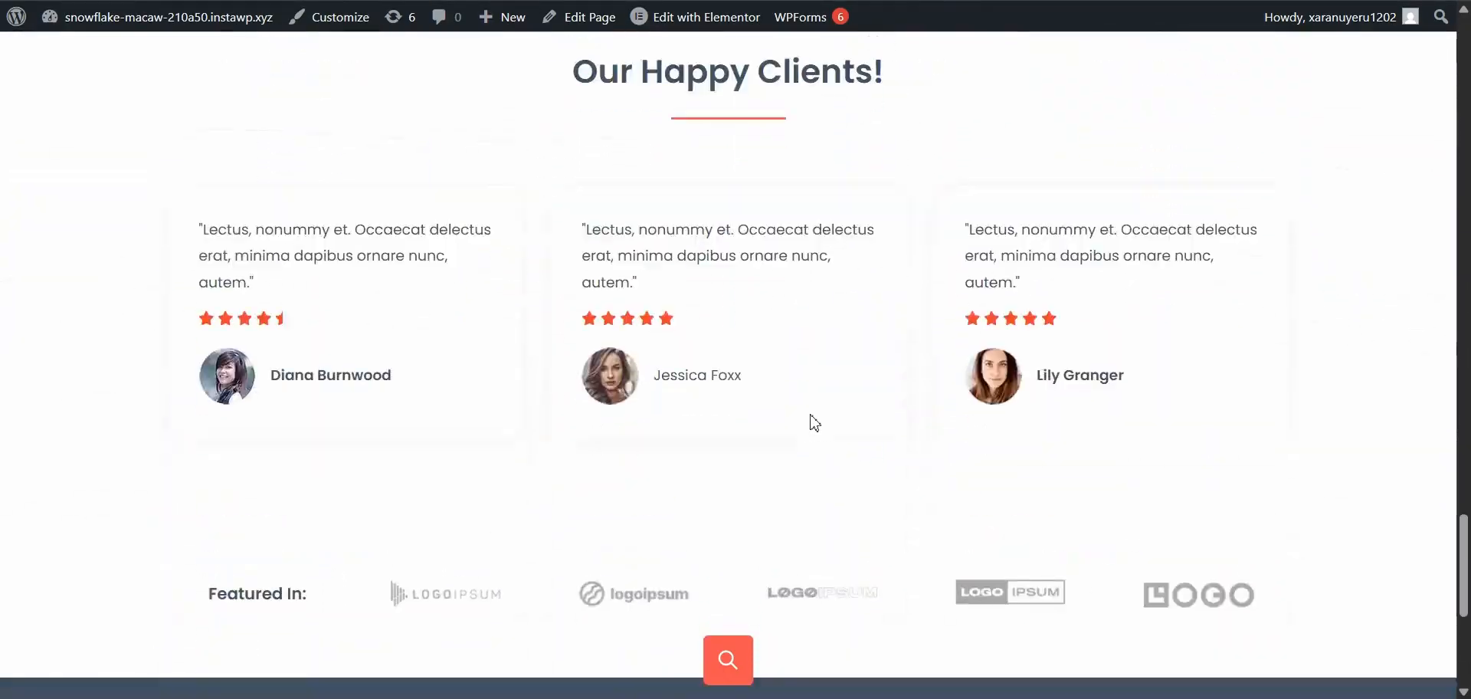
{"action": "scroll", "scroll_direction": "up", "scroll_amount": 3}
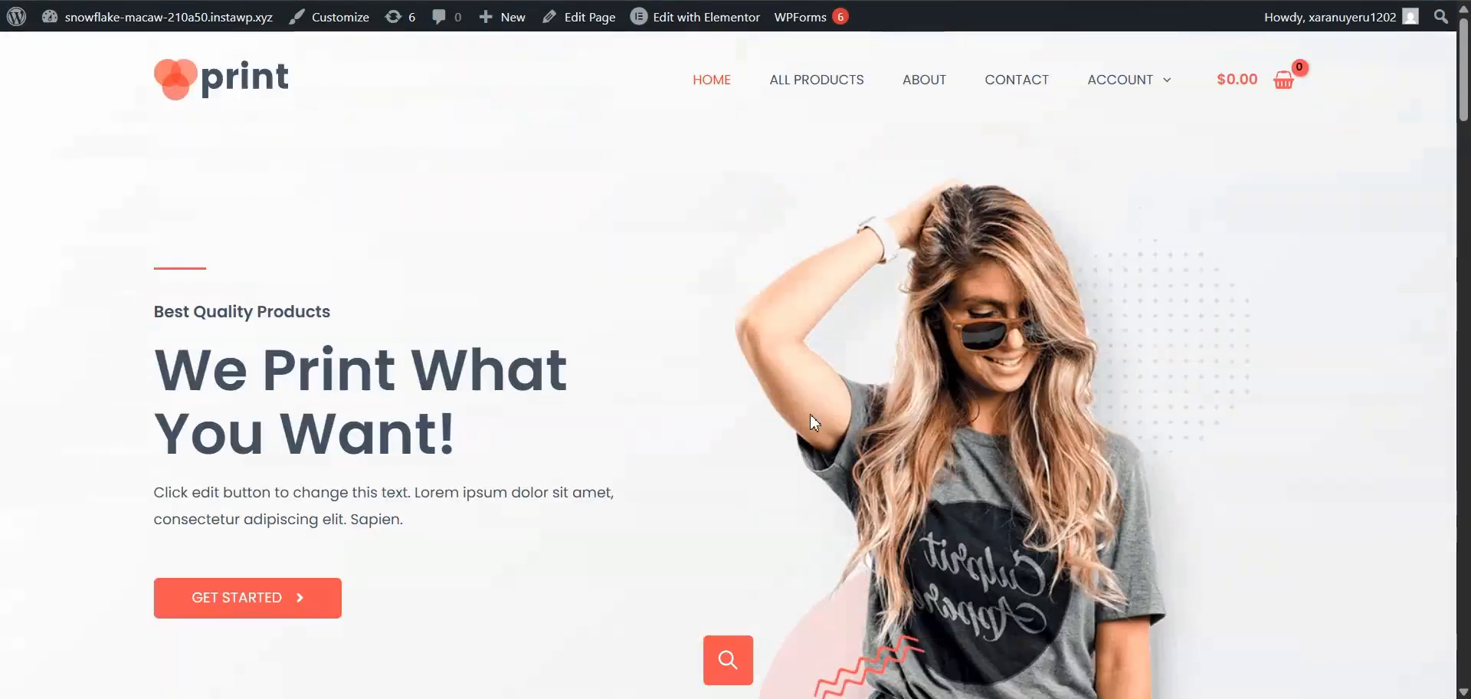
{"action": "left_click", "coordinate": [726, 659]}
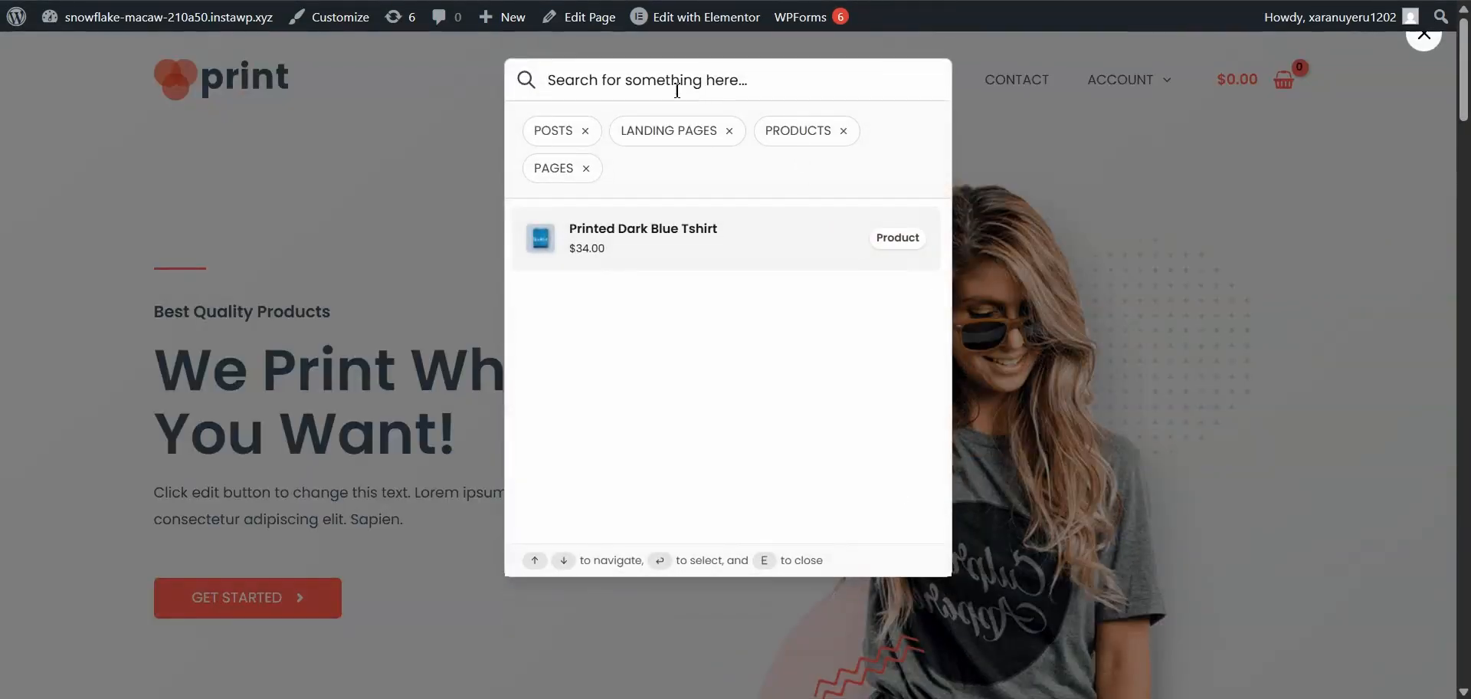
{"action": "type", "text": "pro"}
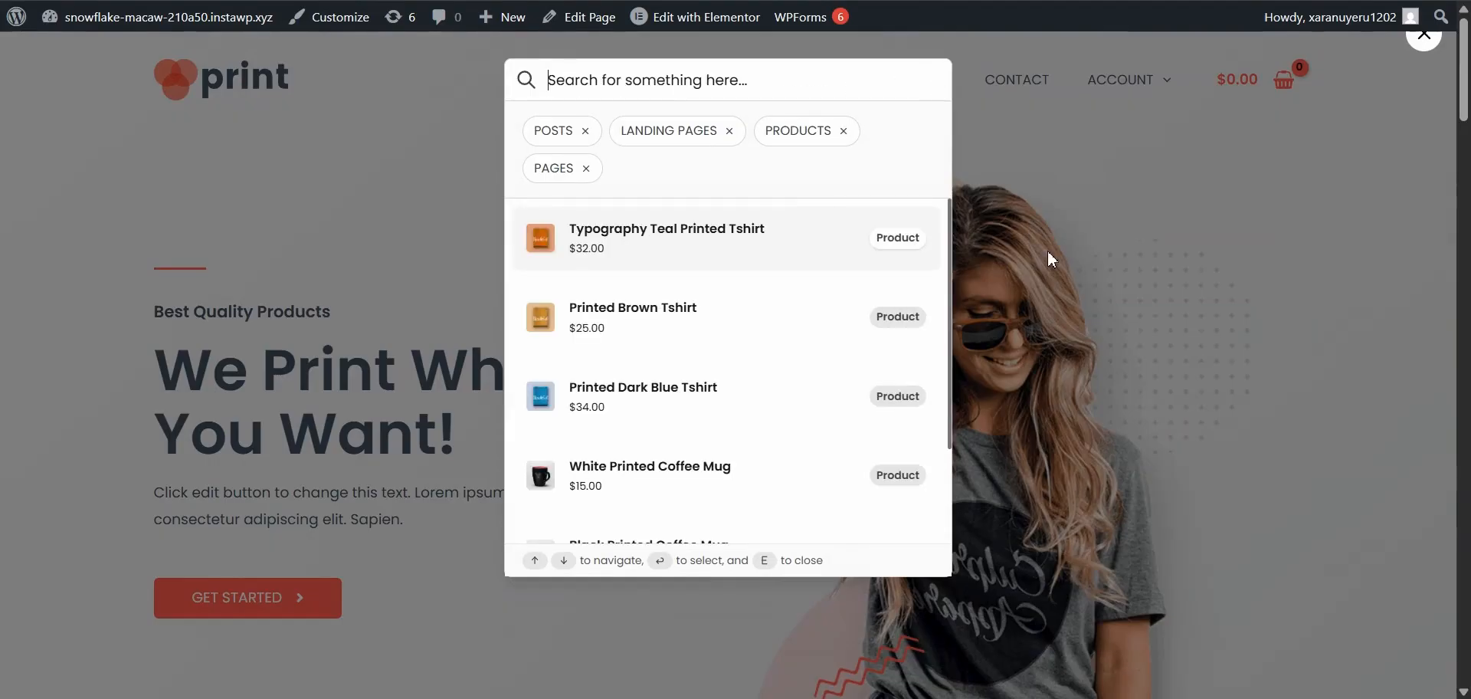
{"action": "type", "text": "pos"}
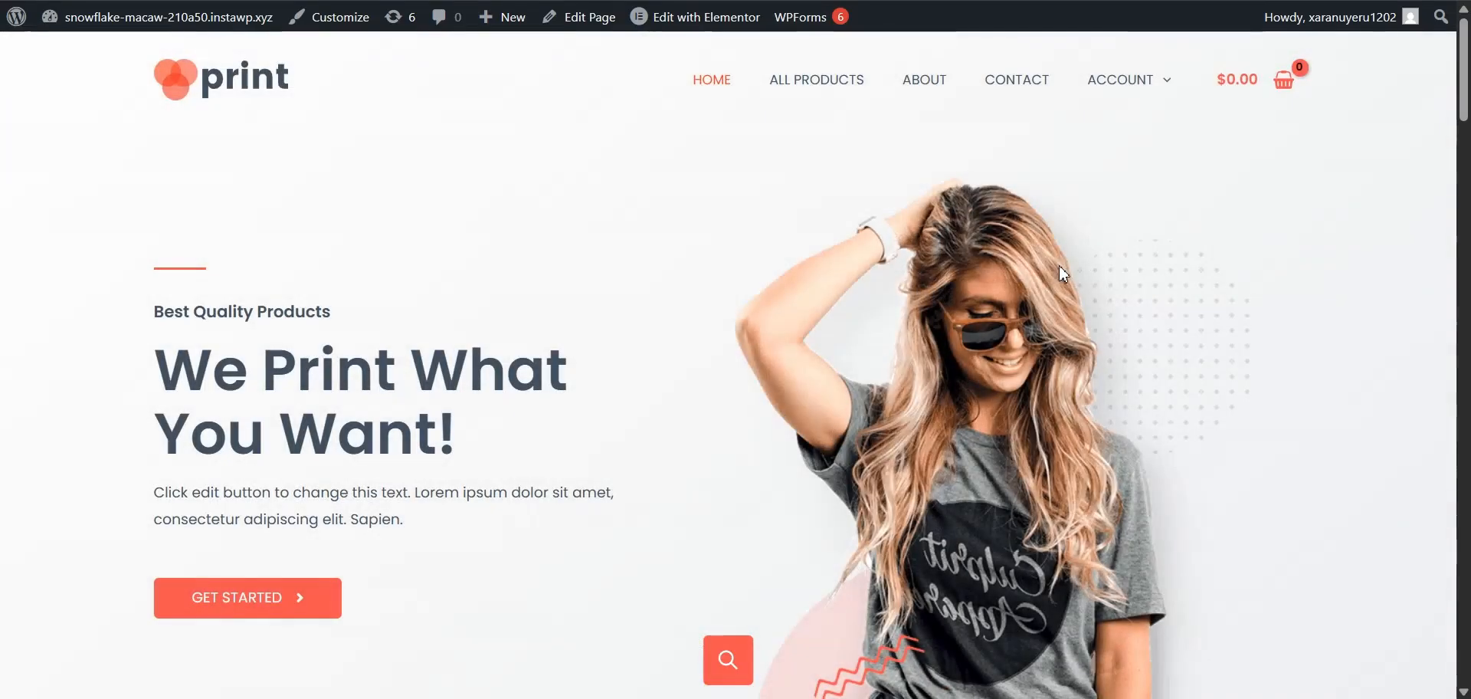
{"action": "mouse_move", "coordinate": [1149, 306]}
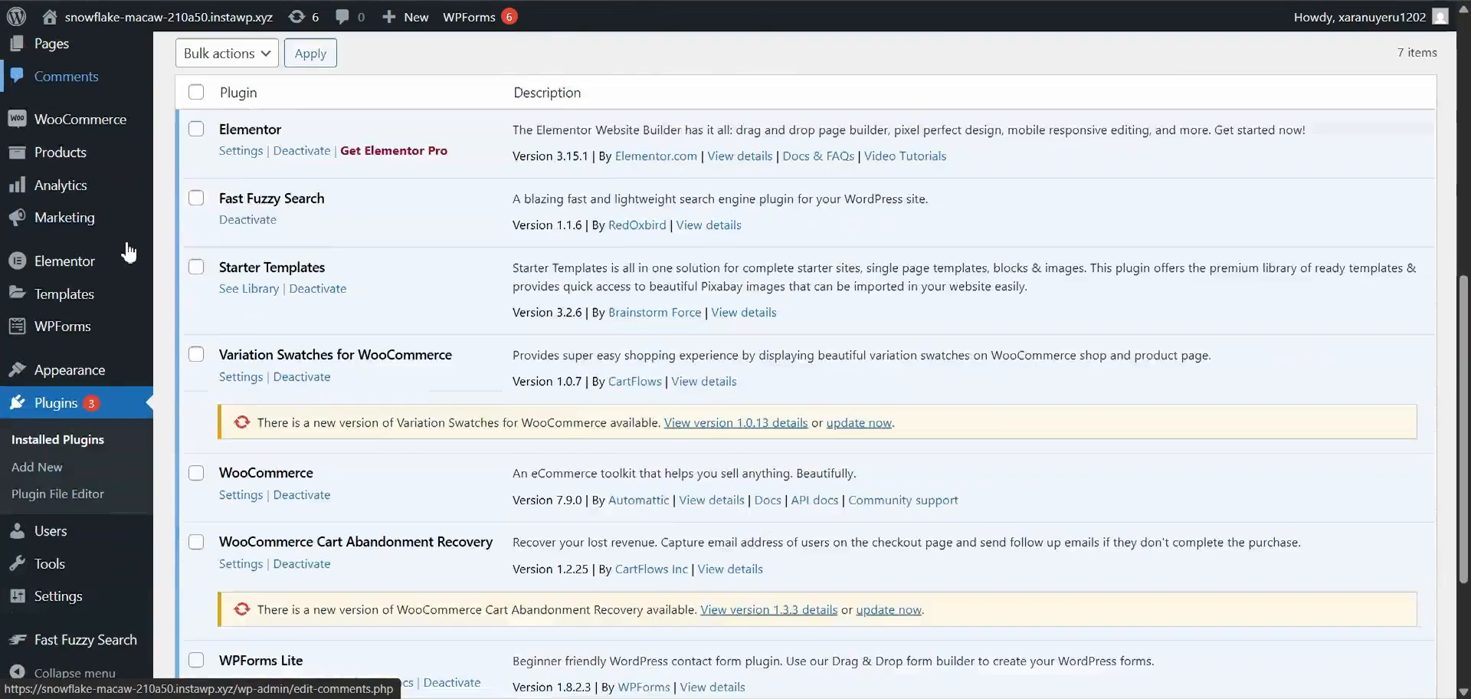
- Rebuild the Fast Fuzzy Search index and review the Aesthetic options below
{"action": "scroll", "scroll_direction": "down", "scroll_amount": 3}
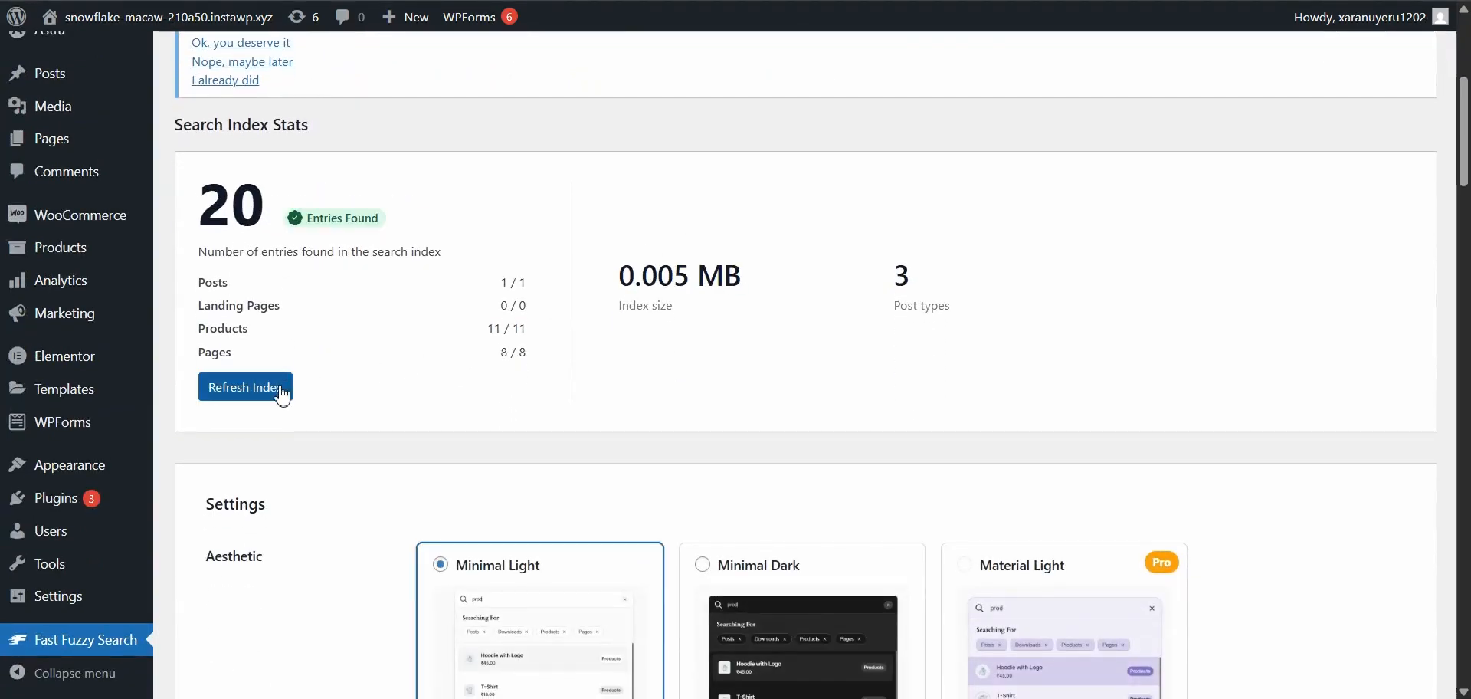
{"action": "left_click", "coordinate": [245, 386]}
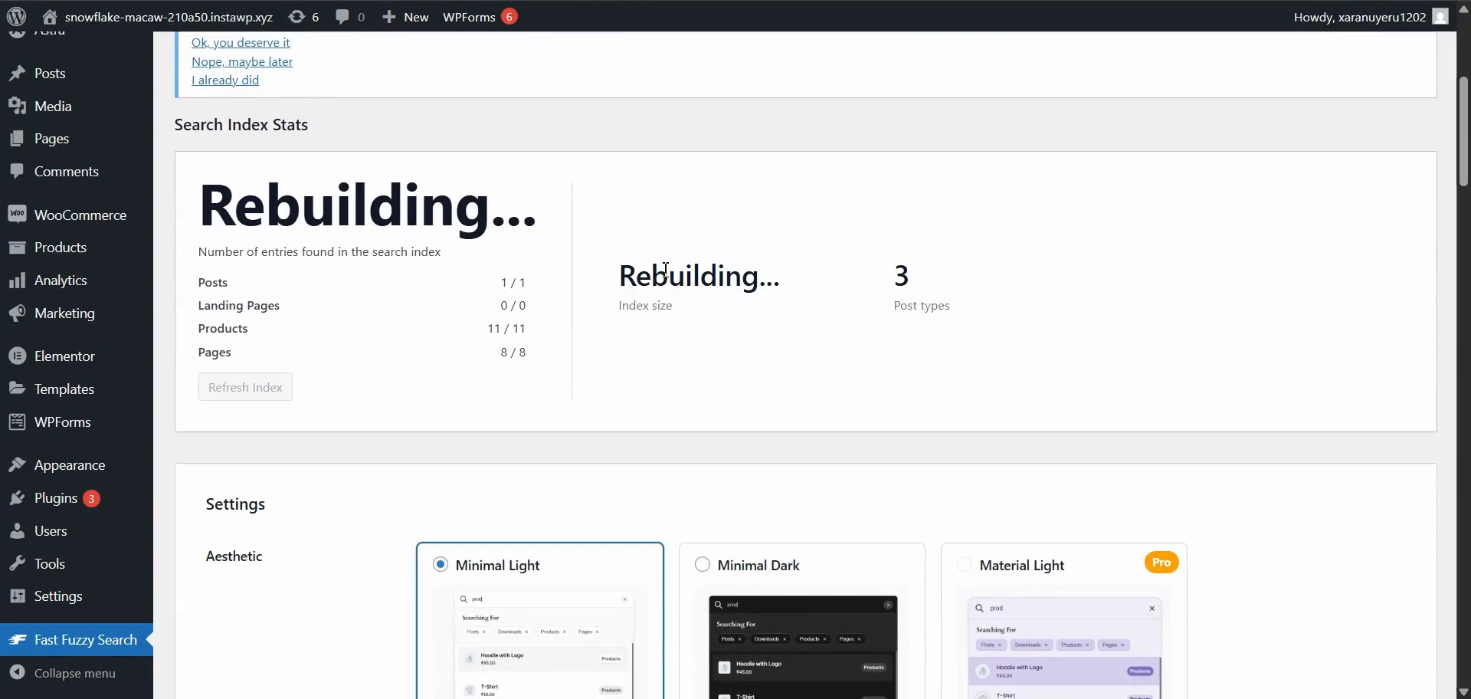
{"action": "scroll", "scroll_direction": "down", "scroll_amount": 3}
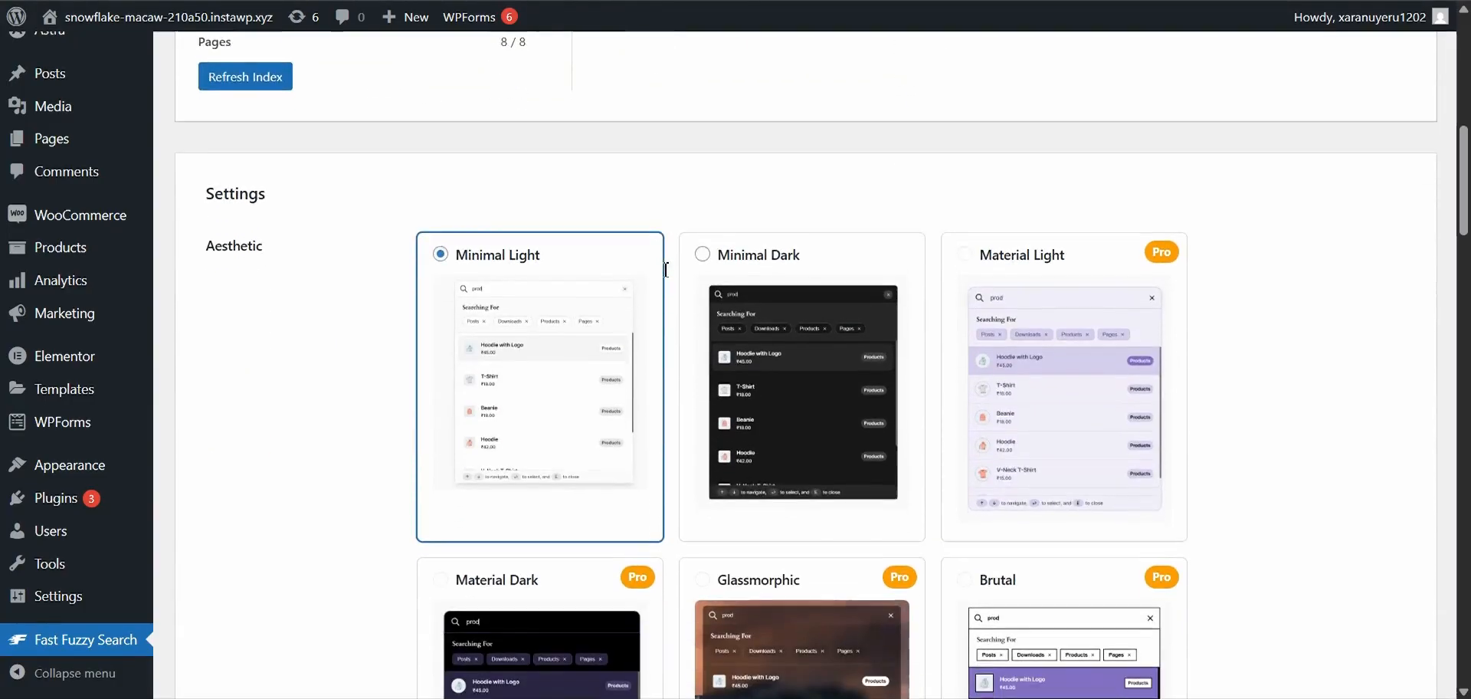
{"action": "scroll", "scroll_direction": "down", "scroll_amount": 3}
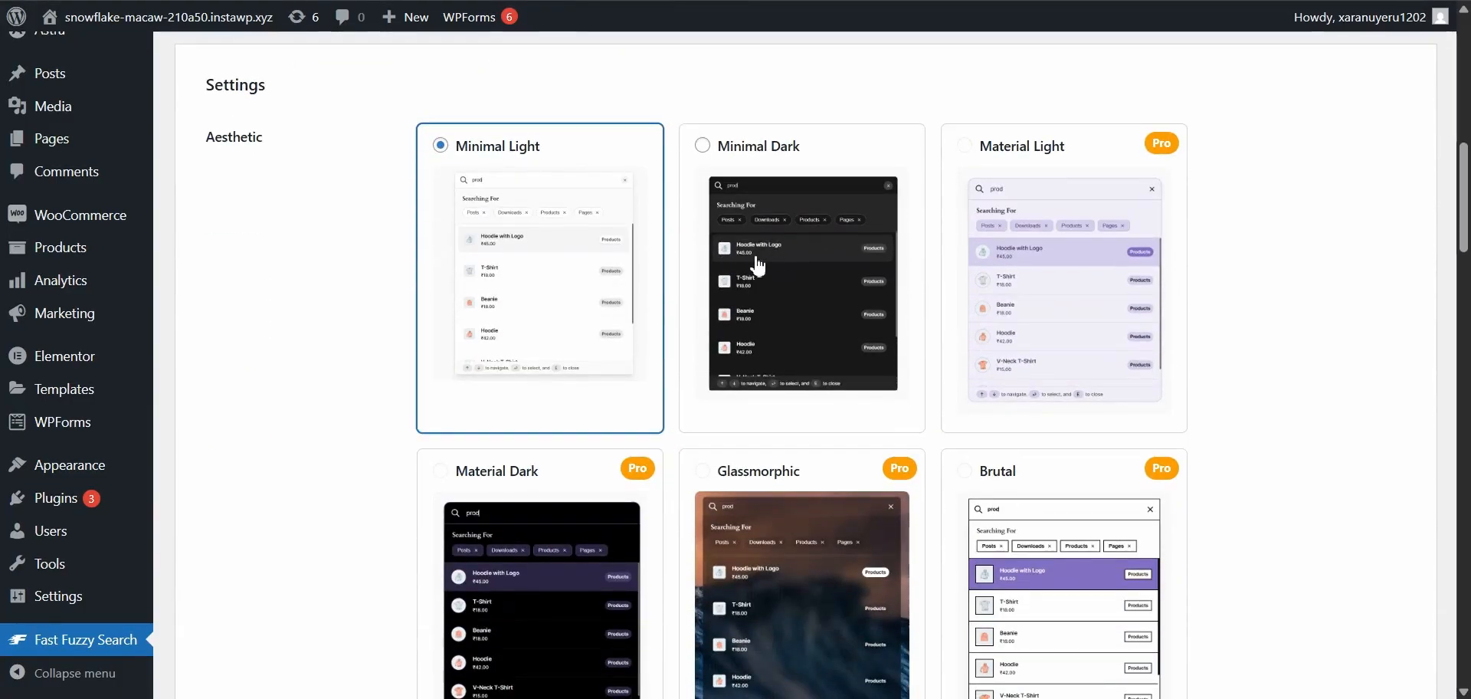
{"action": "scroll", "scroll_direction": "down", "scroll_amount": 3}
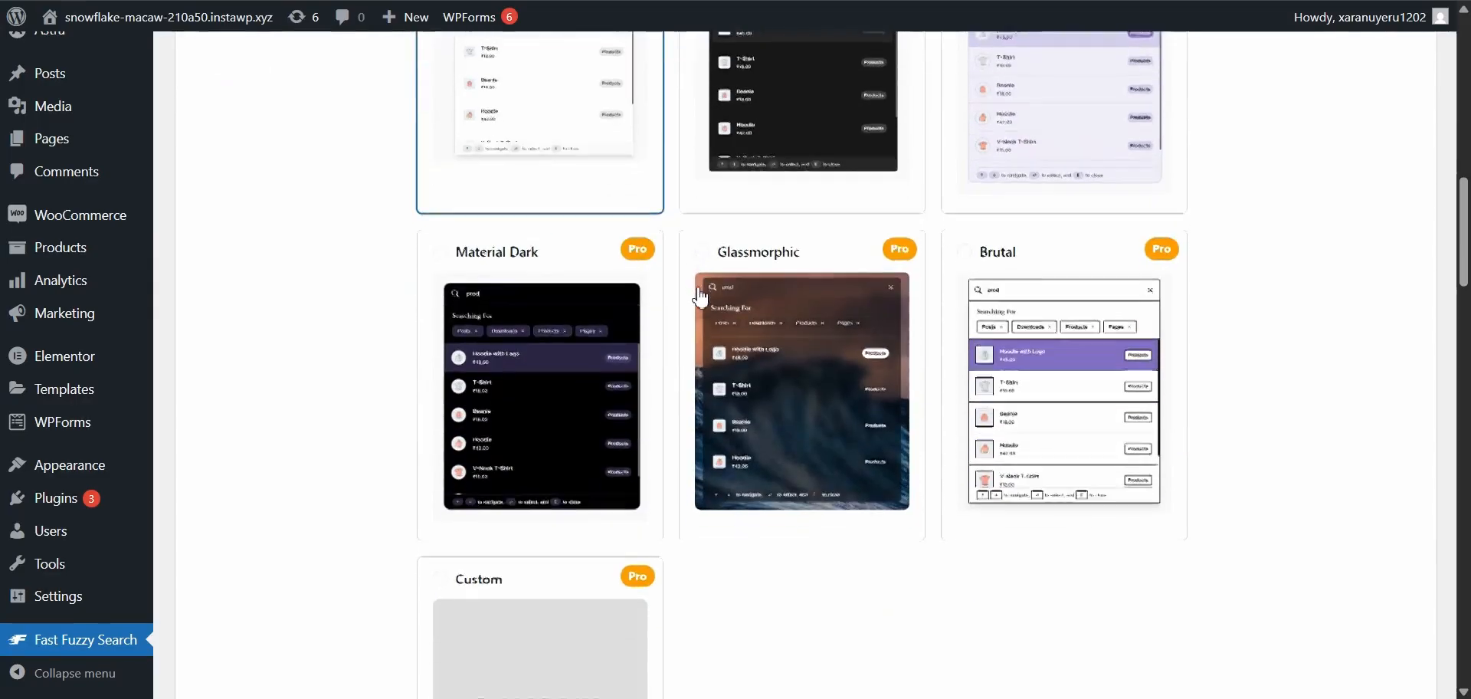
- Try Shortcode mode, then keep Auto mode showing search on all pages
{"action": "scroll", "scroll_direction": "down", "scroll_amount": 3}
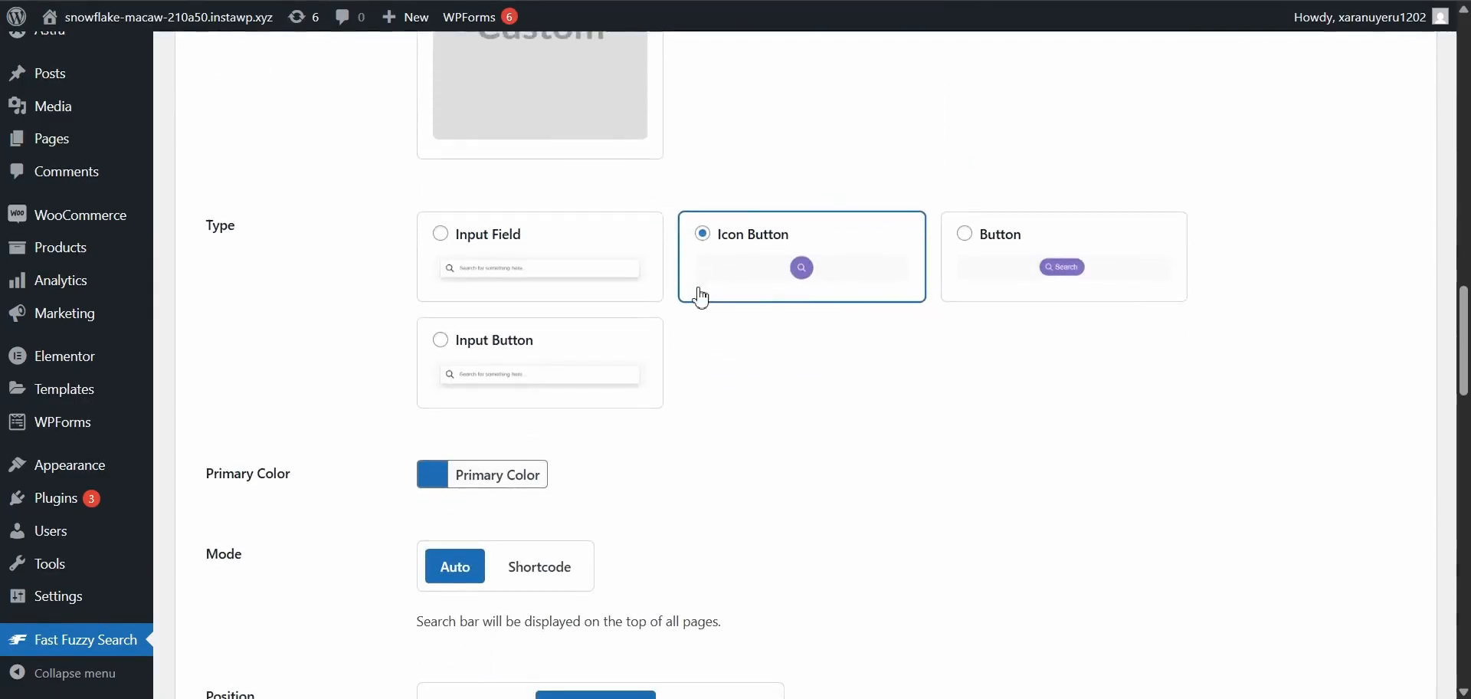
{"action": "scroll", "scroll_direction": "down", "scroll_amount": 3}
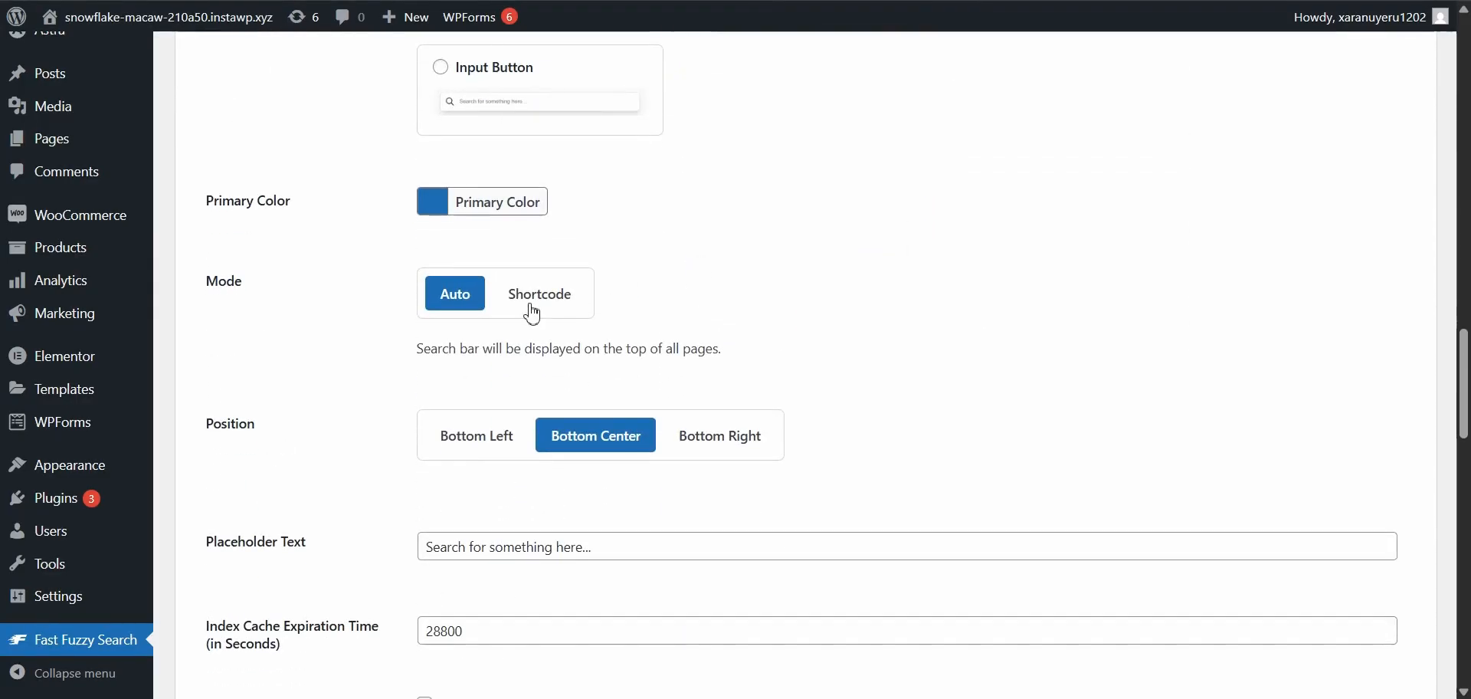
{"action": "left_click", "coordinate": [538, 294]}
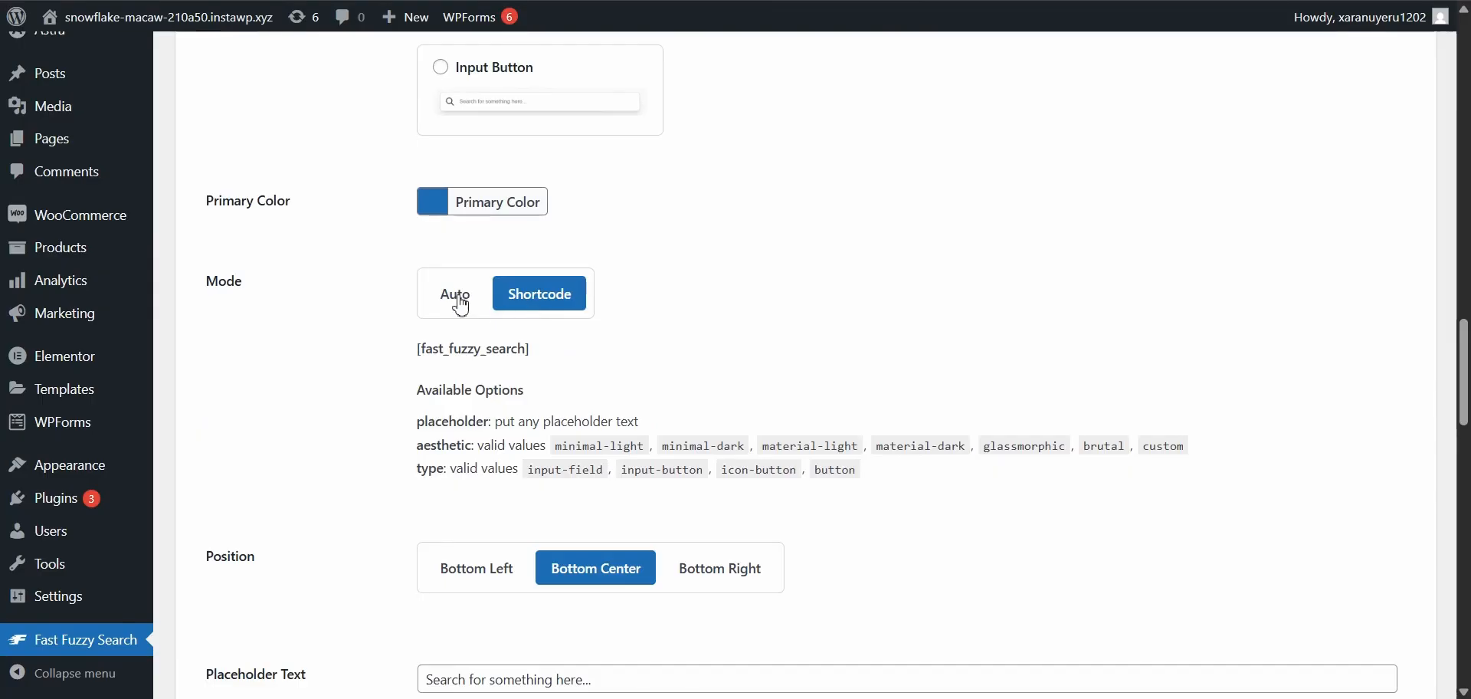
{"action": "left_click", "coordinate": [455, 294]}
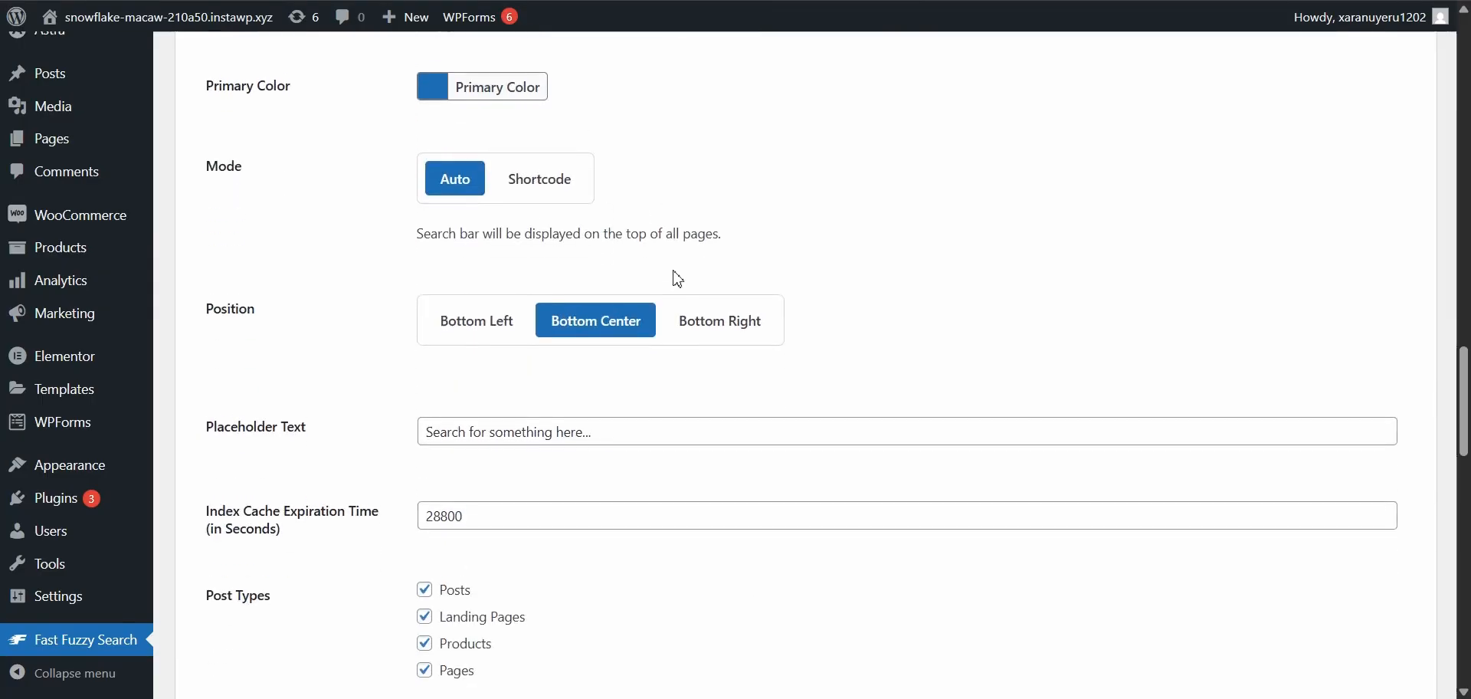
- Save the settings and exclude Landing Pages from the searched post types
{"action": "scroll", "scroll_direction": "down", "scroll_amount": 3}
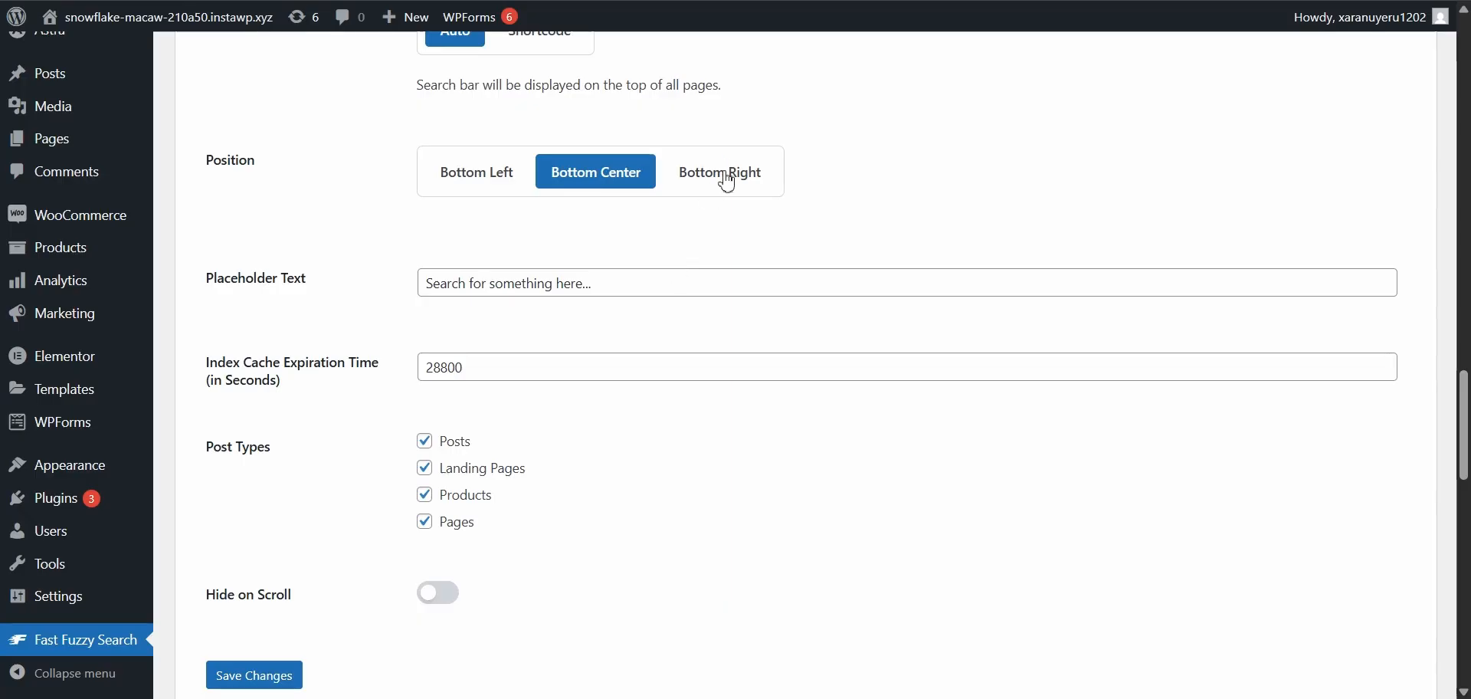
{"action": "scroll", "scroll_direction": "down", "scroll_amount": 3}
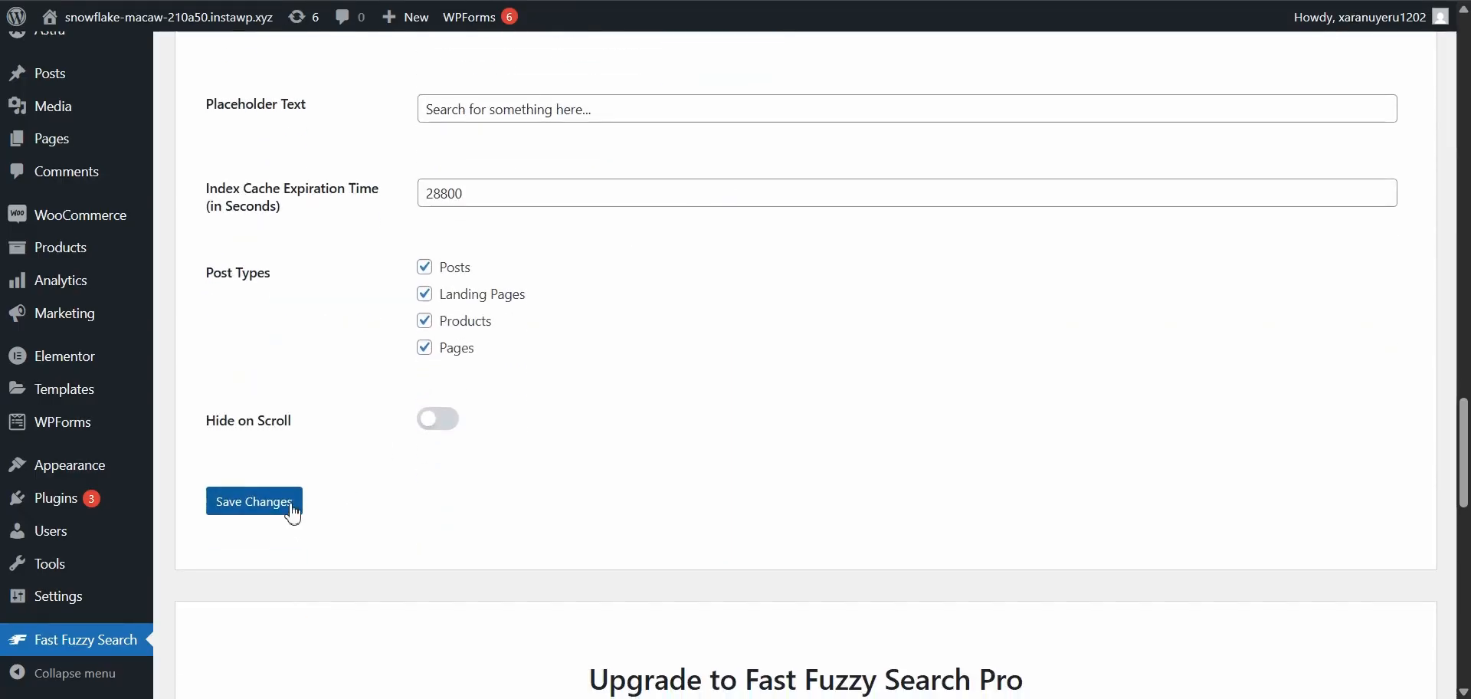
{"action": "left_click", "coordinate": [253, 501]}
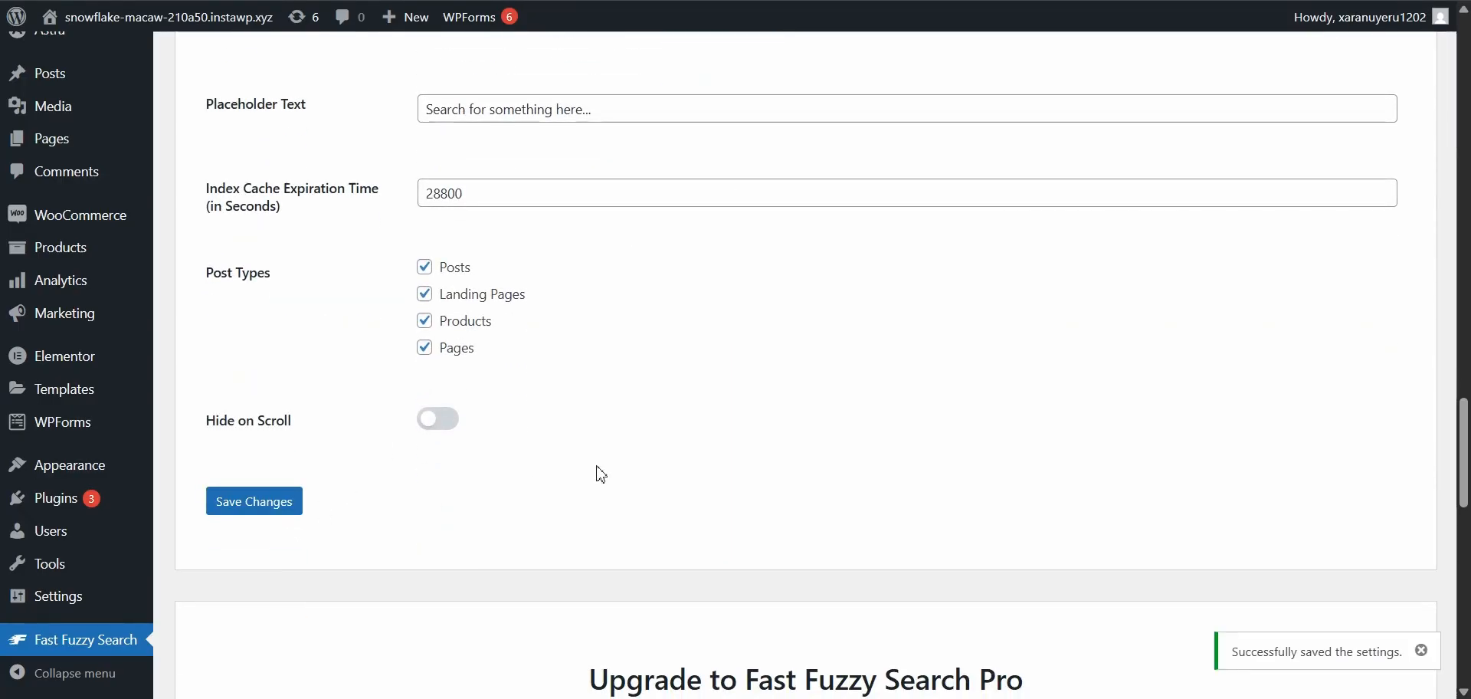
{"action": "left_click", "coordinate": [425, 294]}
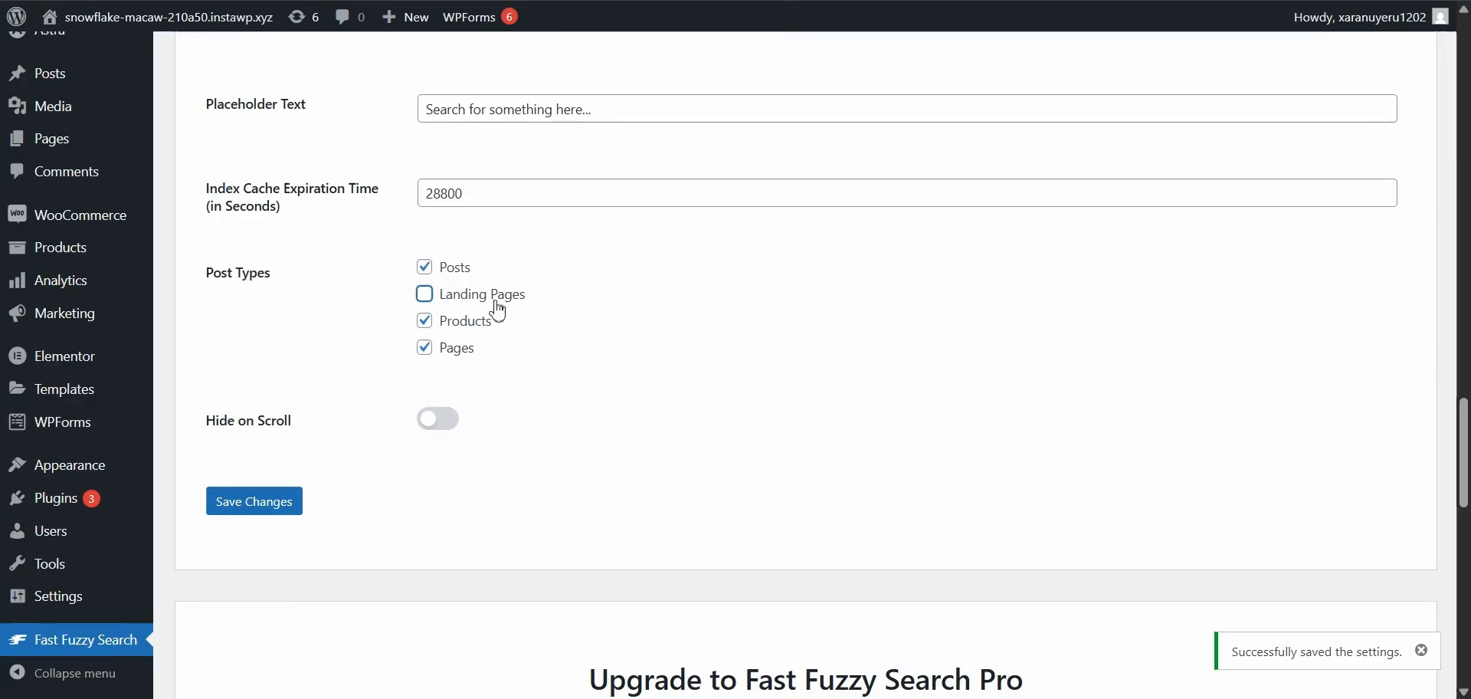
{"action": "mouse_move", "coordinate": [451, 291]}
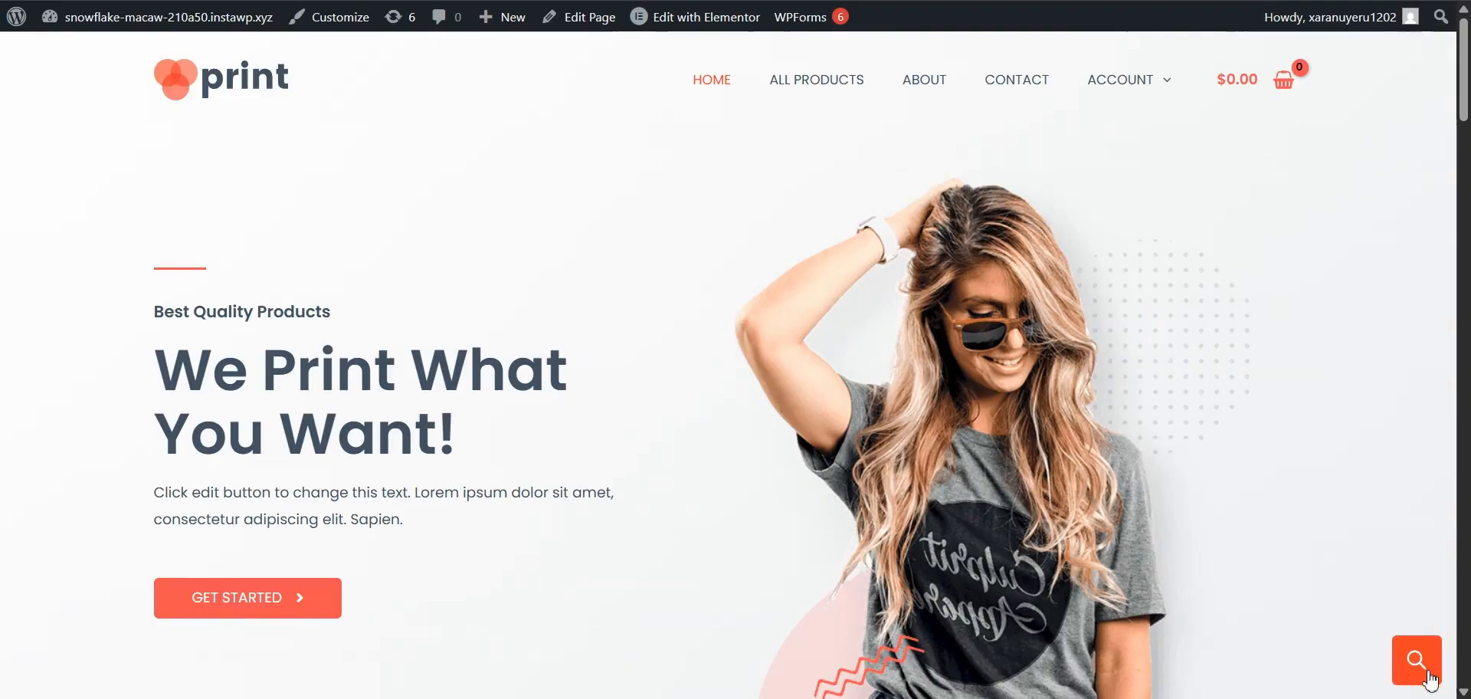
- Scroll the home page to check the floating orange search button
{"action": "scroll", "scroll_direction": "down", "scroll_amount": 3}
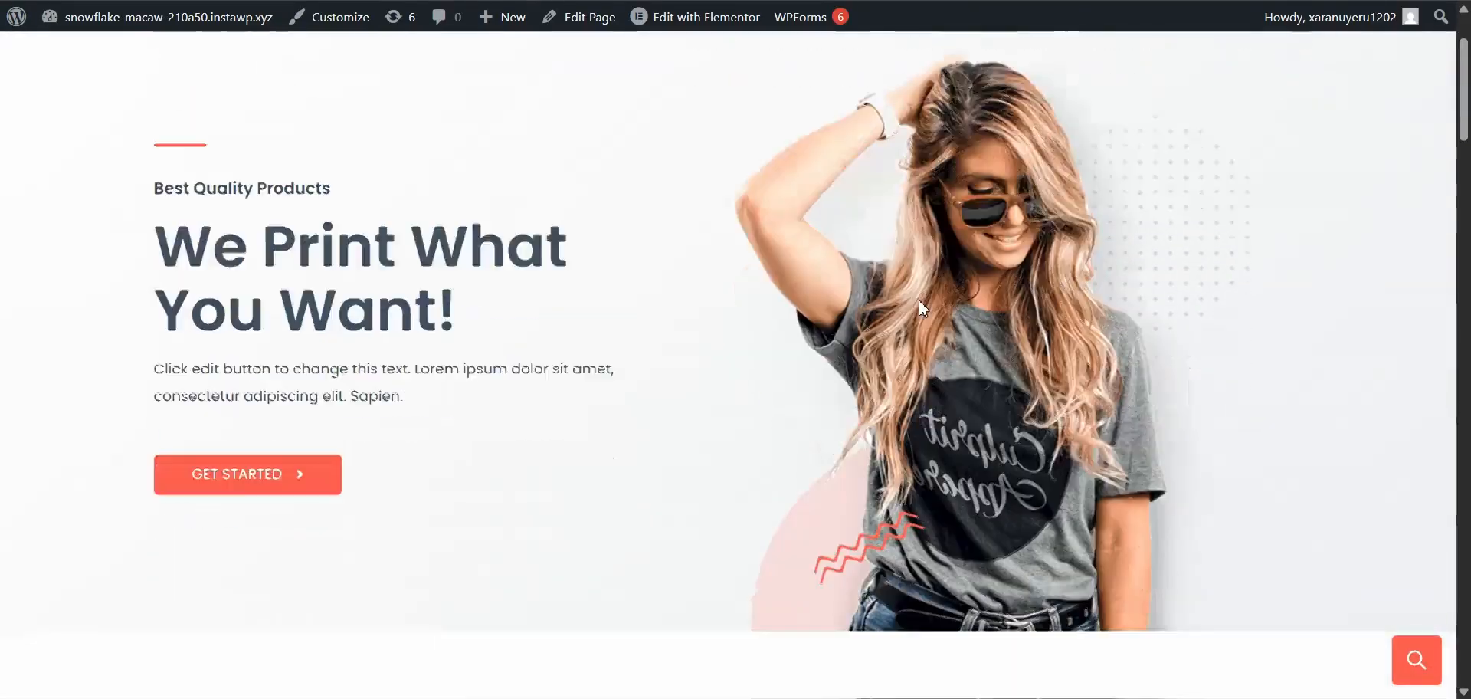
{"action": "scroll", "scroll_direction": "down", "scroll_amount": 3}
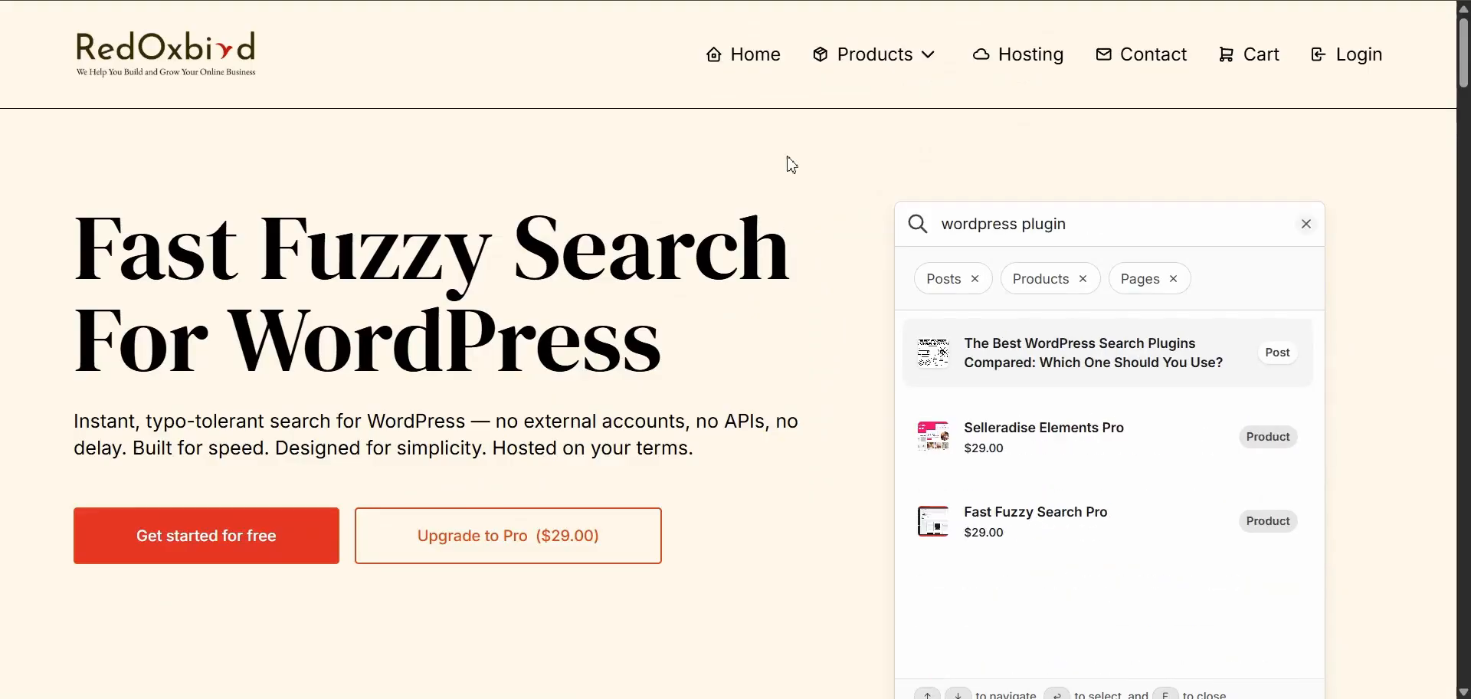
- Try 'woocommerce' and 'posts' in the demo search, then view the Free and Pro pricing plans
{"action": "type", "text": "woocommerce"}
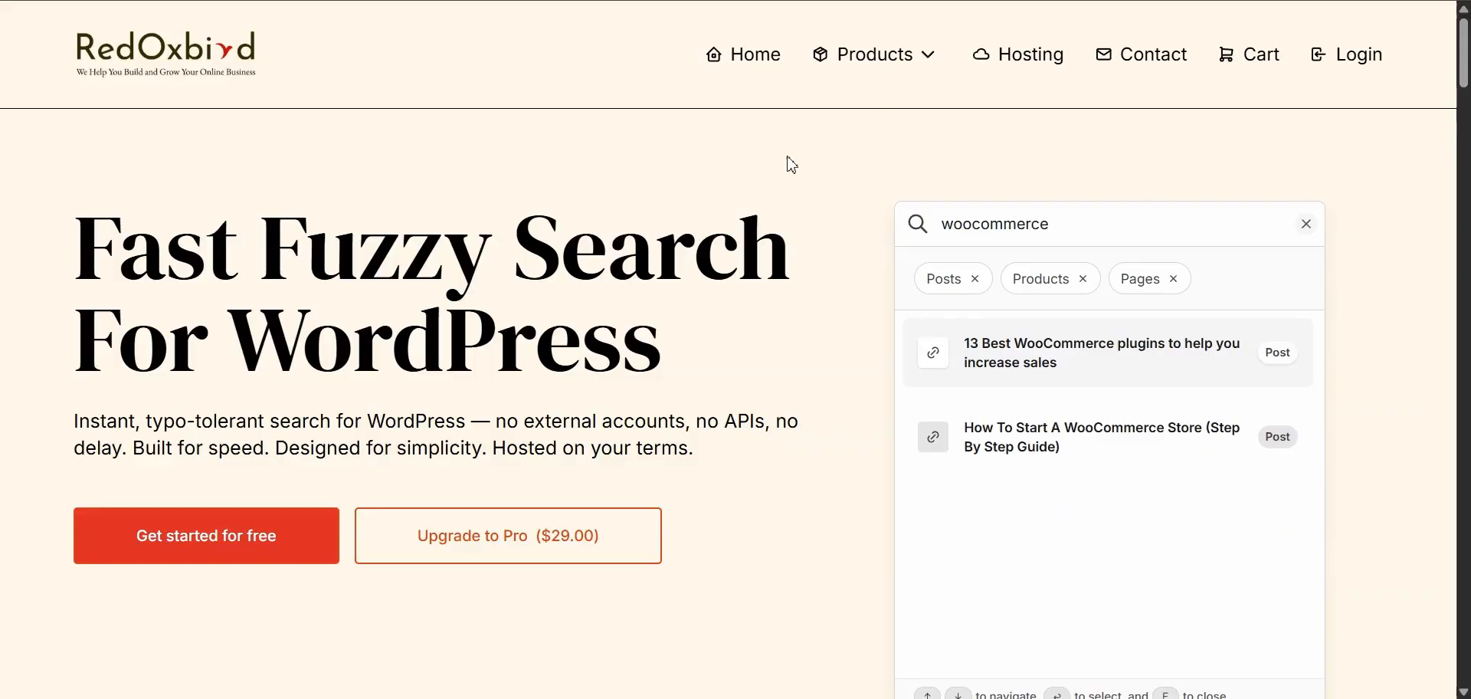
{"action": "type", "text": "posts"}
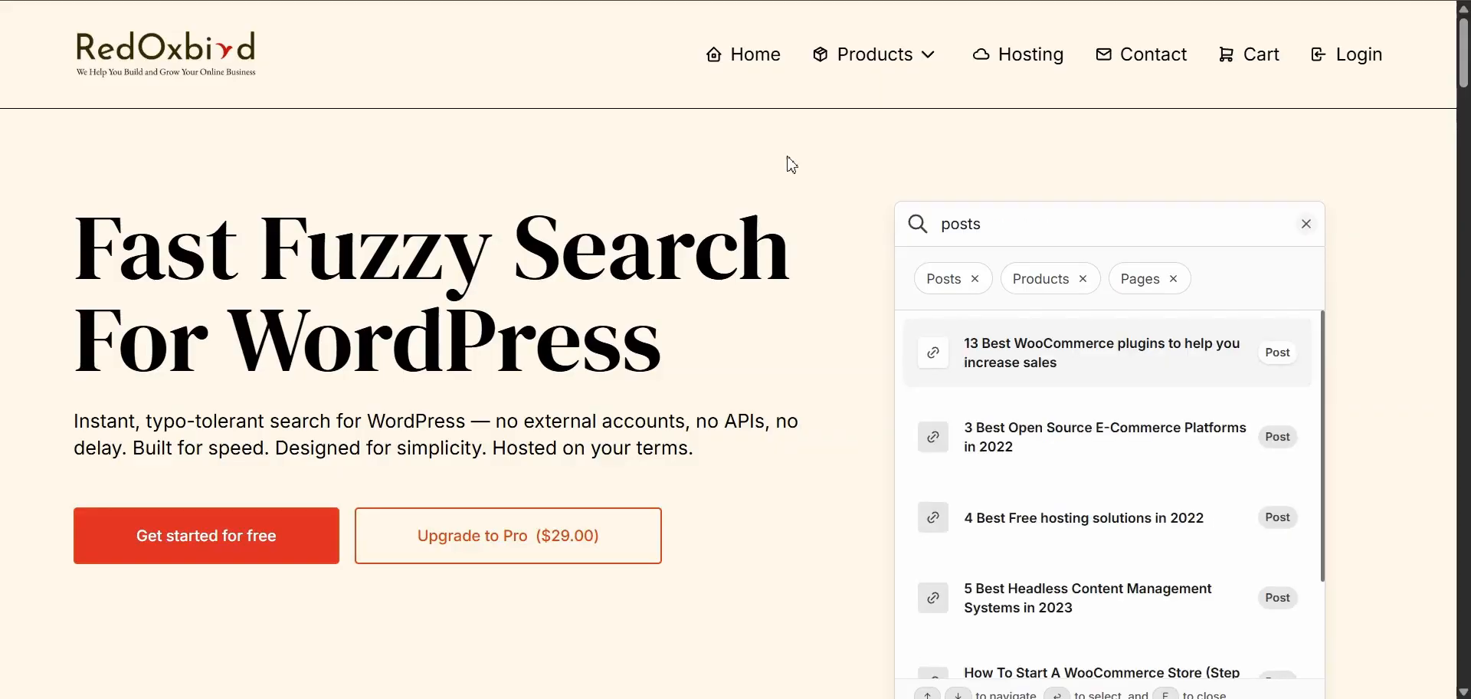
{"action": "scroll", "scroll_direction": "down", "scroll_amount": 3}
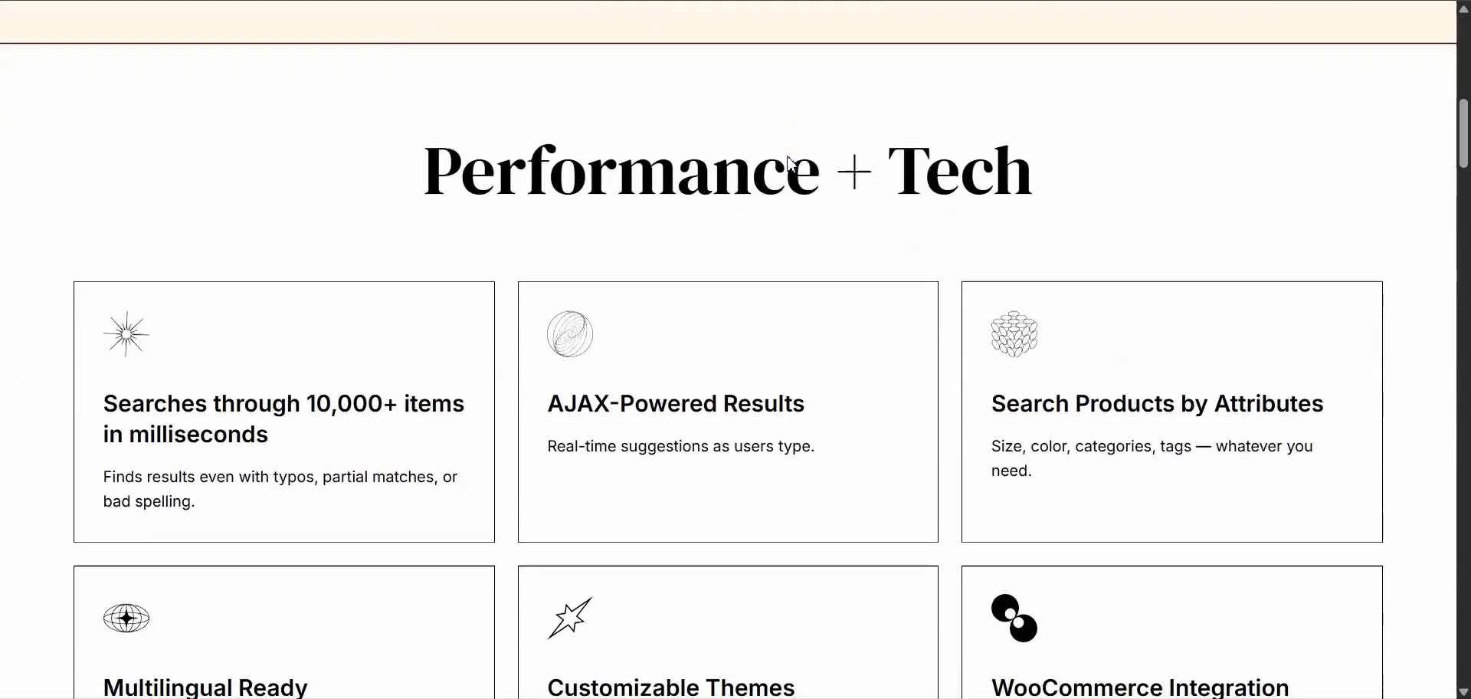
{"action": "scroll", "scroll_direction": "down", "scroll_amount": 3}
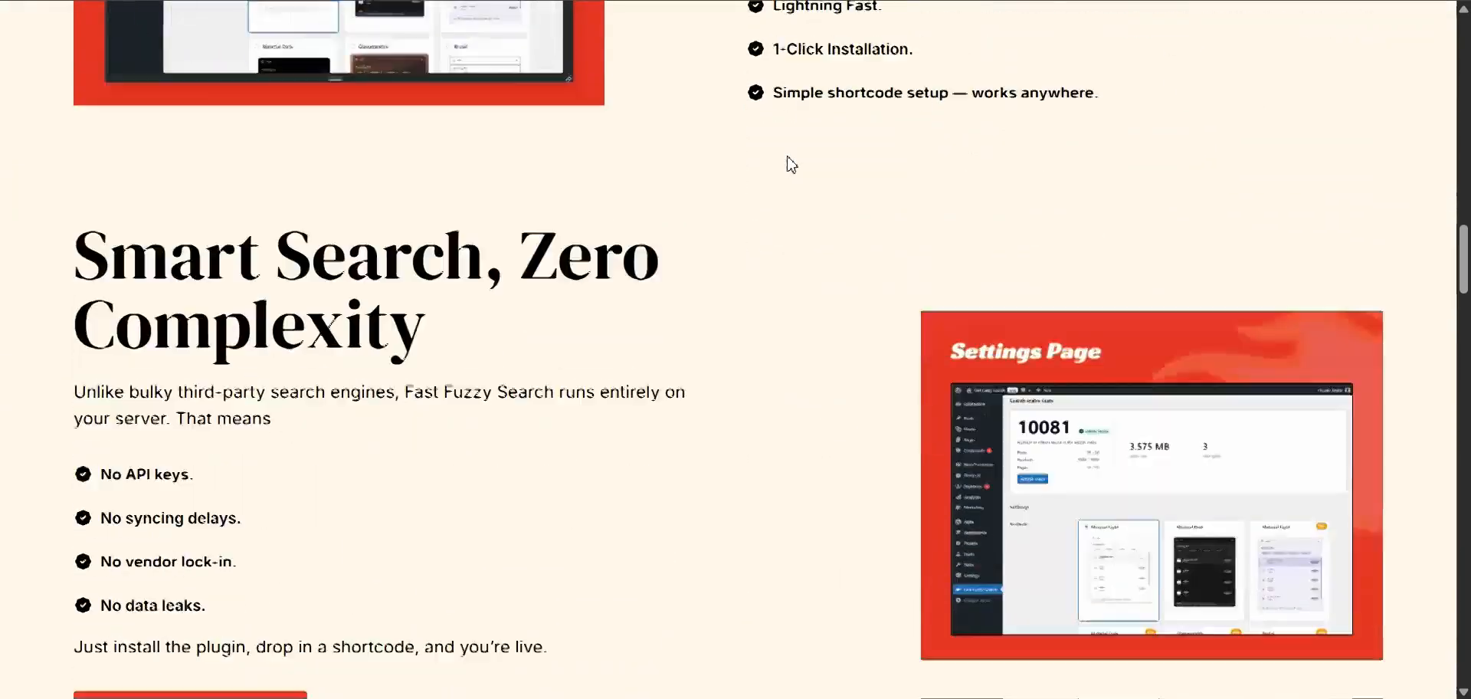
{"action": "scroll", "scroll_direction": "down", "scroll_amount": 3}
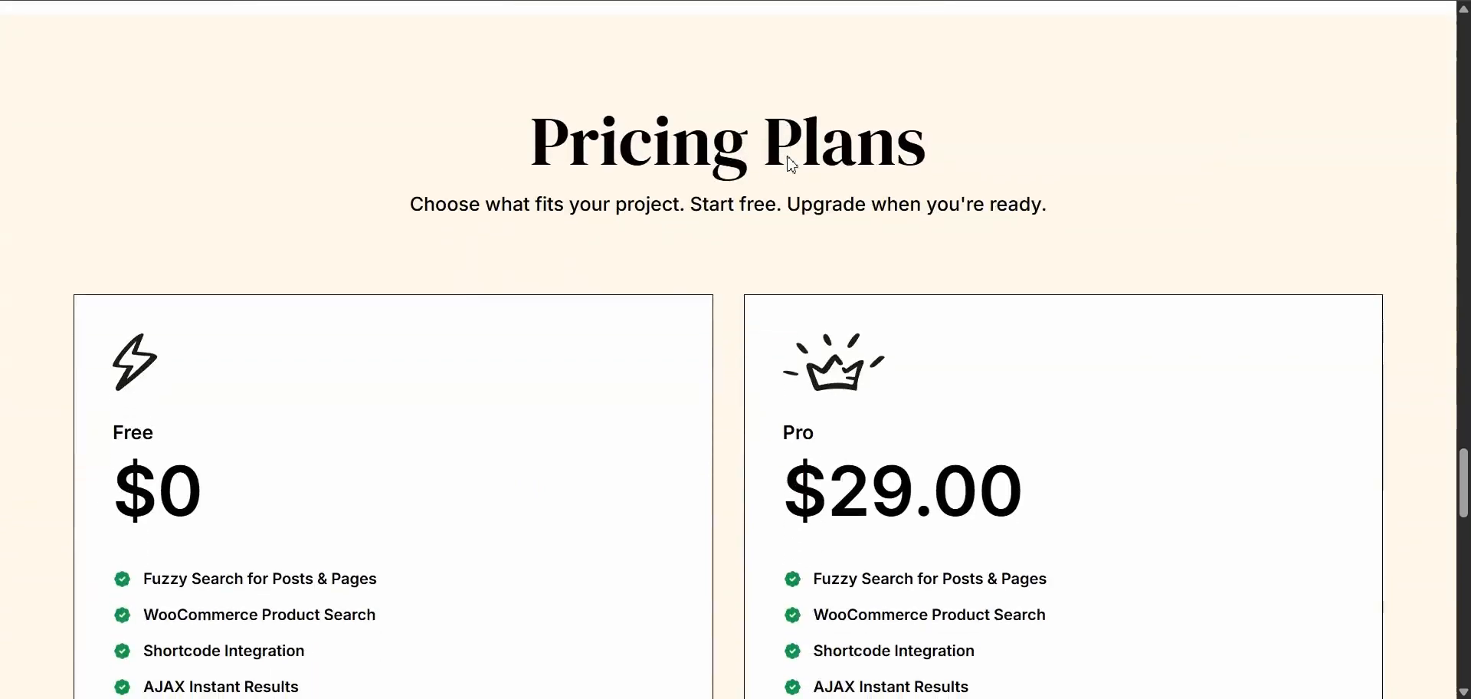
{"action": "scroll", "scroll_direction": "down", "scroll_amount": 3}
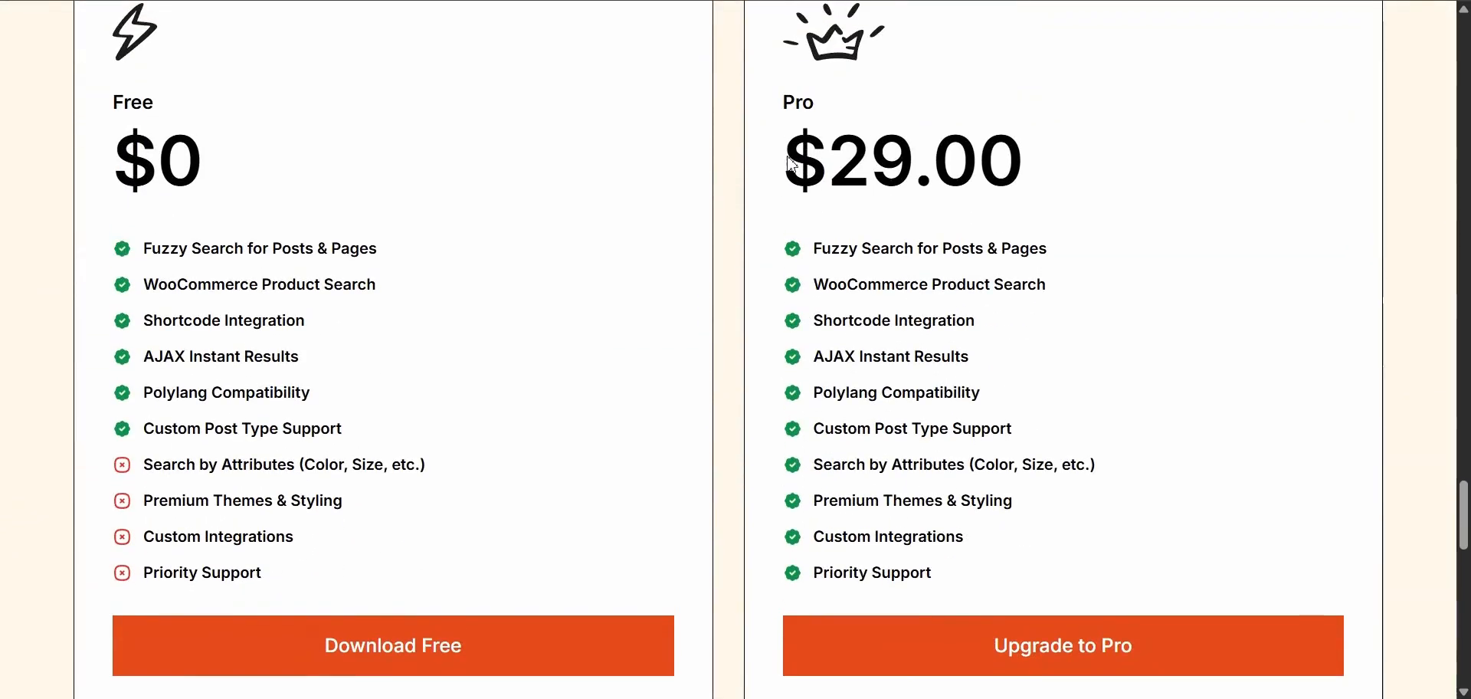